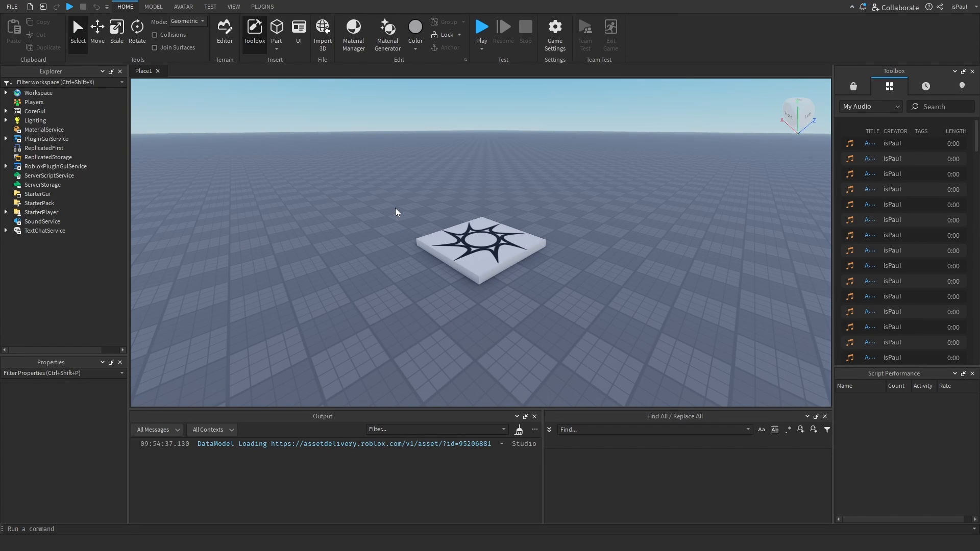
mouse_move(521, 287)
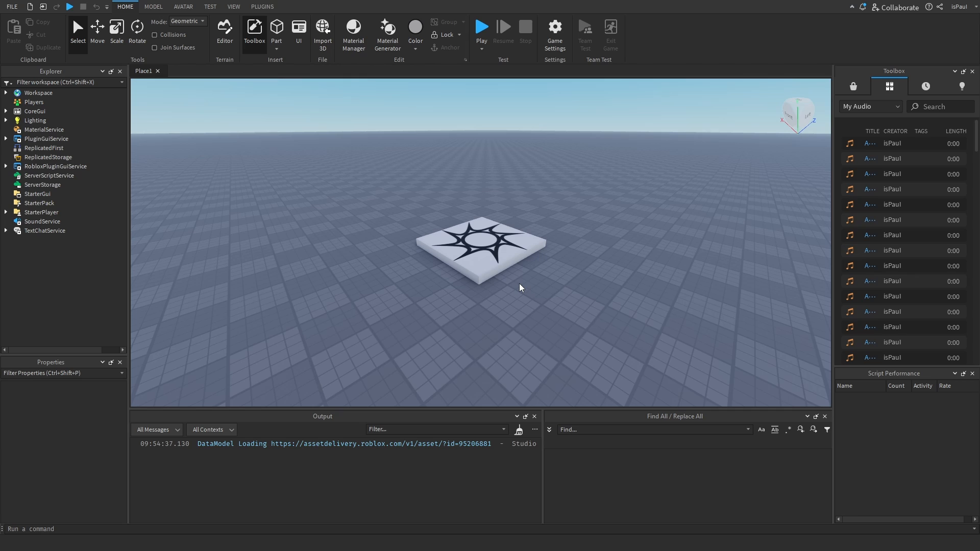
- Expand Workspace and insert a new part for the Ball from the viewport's Insert Part menu
left_click(6, 92)
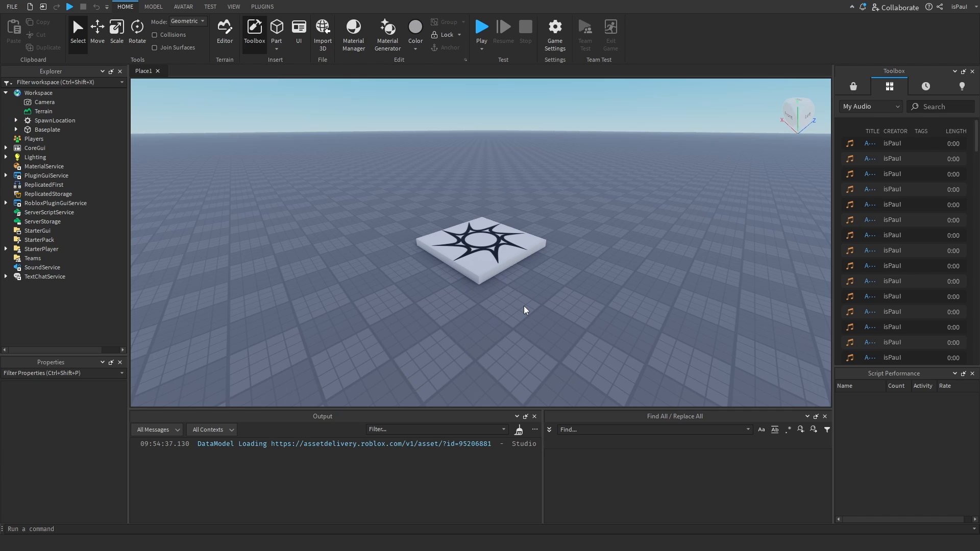
mouse_move(539, 298)
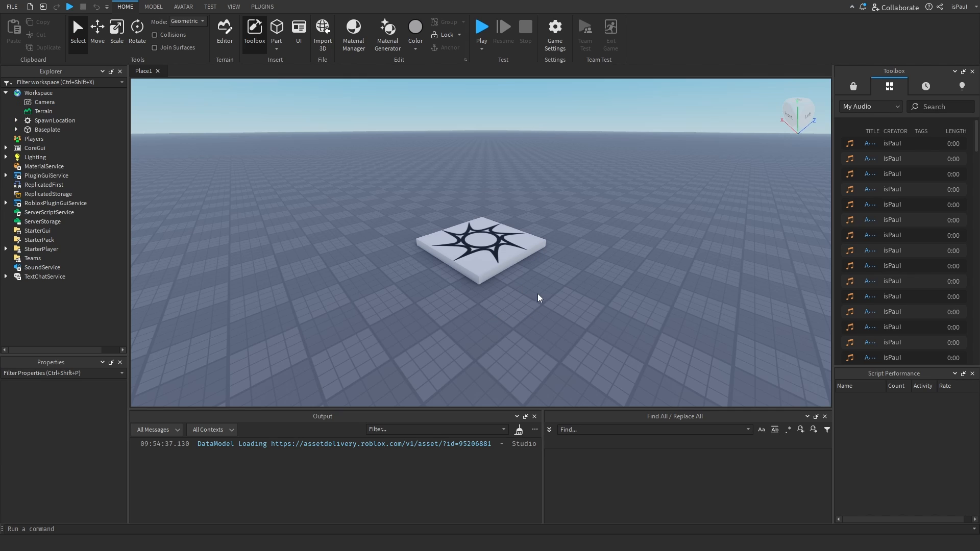
mouse_move(528, 283)
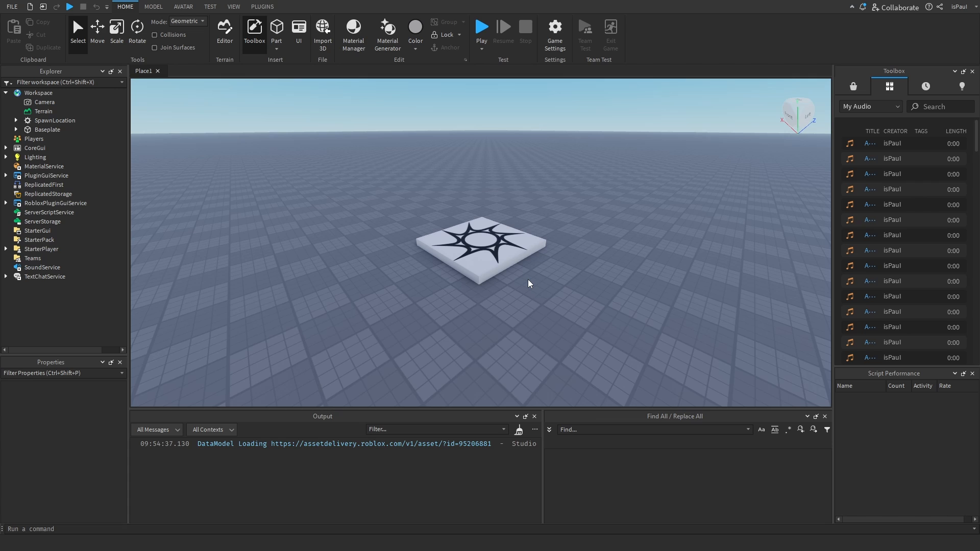
mouse_move(546, 285)
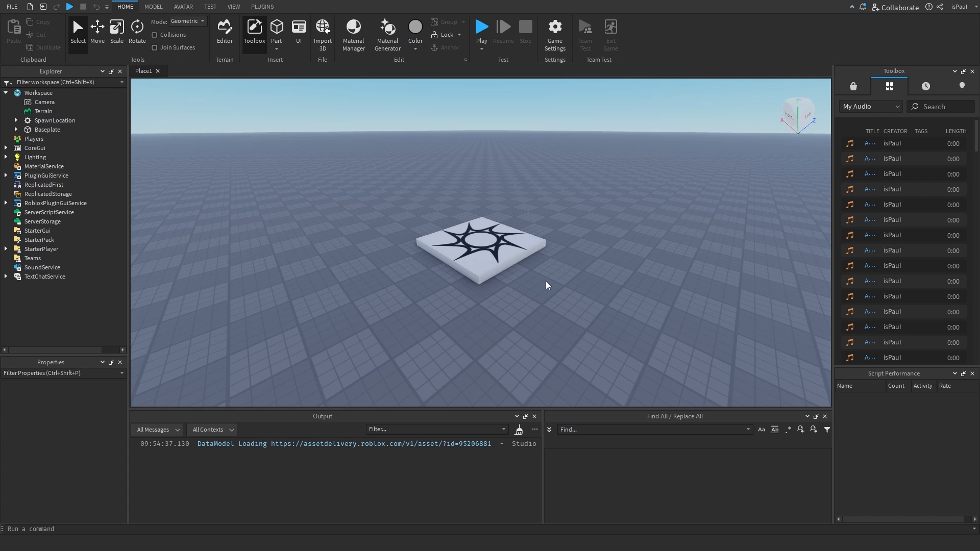
left_click(277, 31)
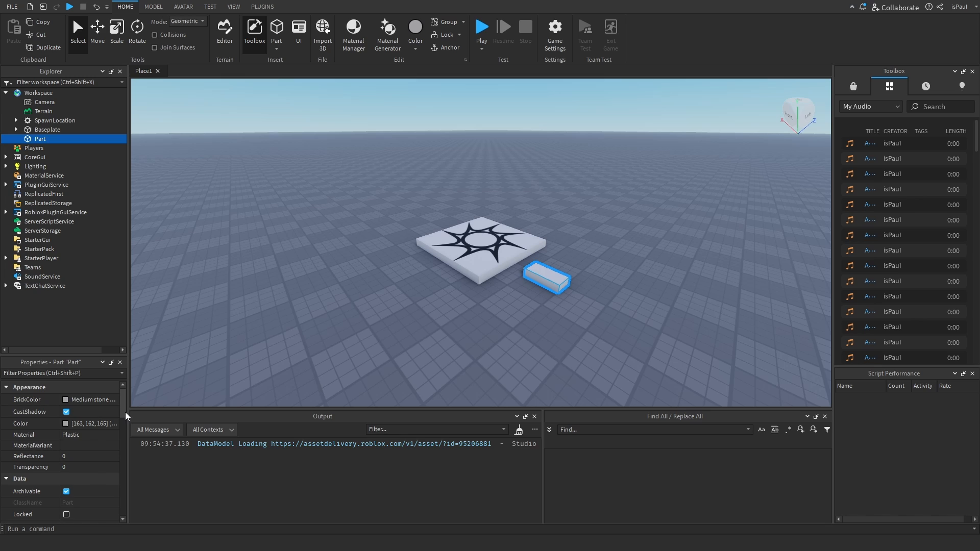
scroll("down", 3)
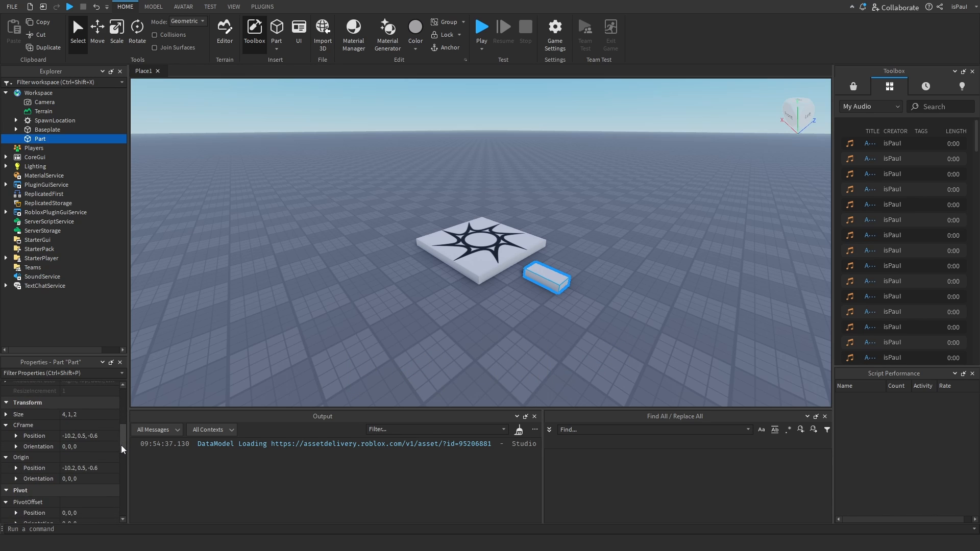
scroll("down", 3)
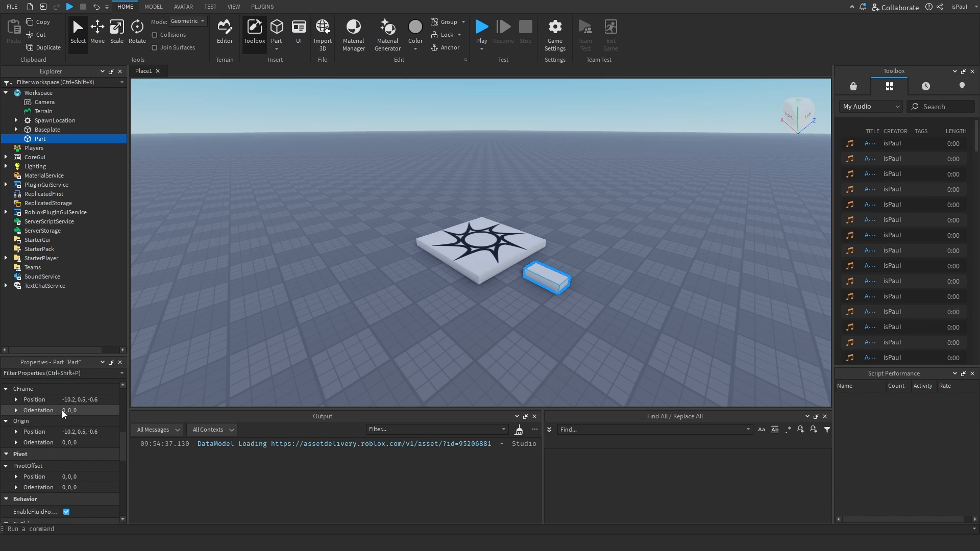
scroll("down", 3)
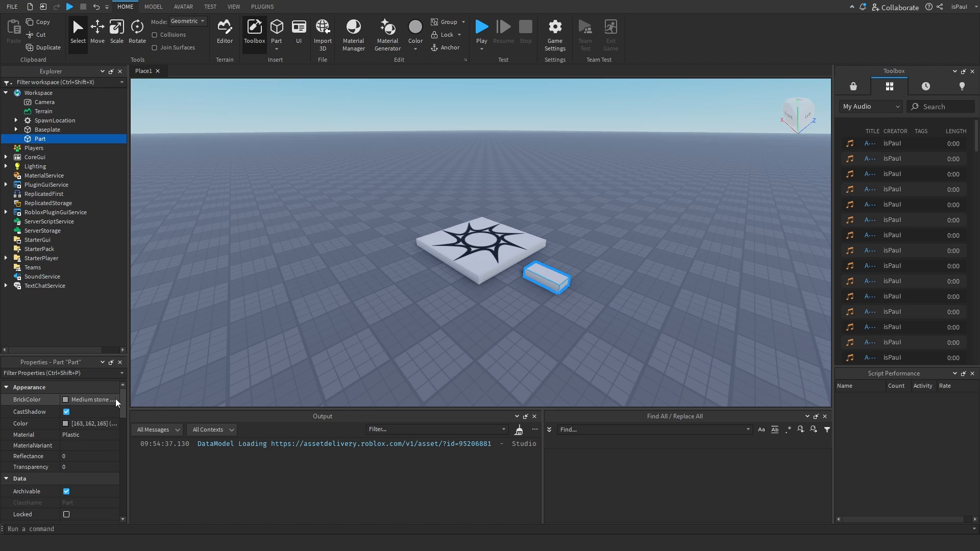
mouse_move(482, 342)
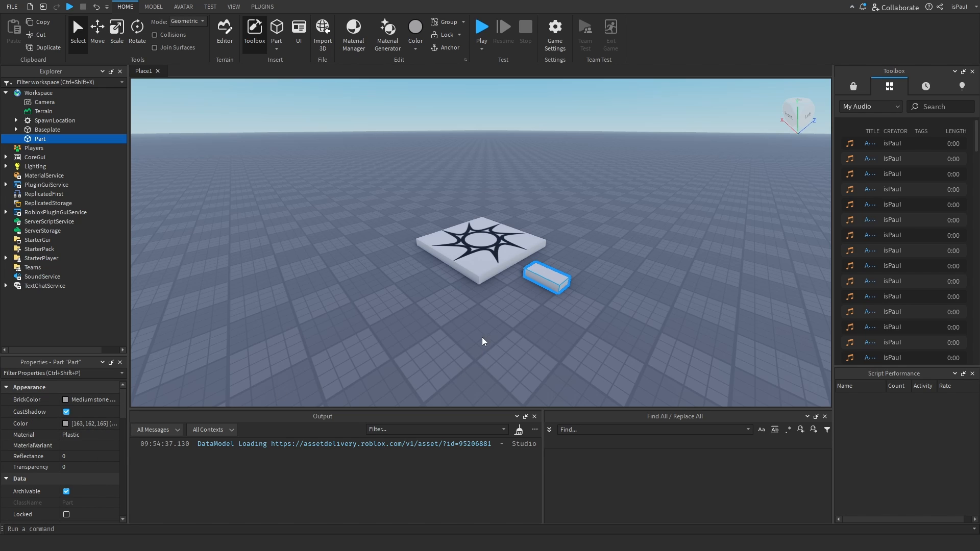
left_click(493, 257)
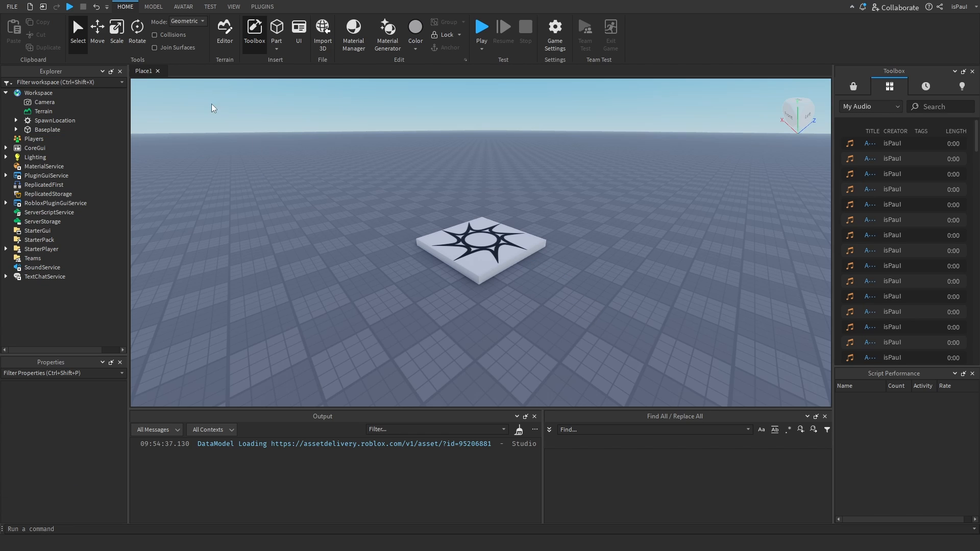
mouse_move(190, 111)
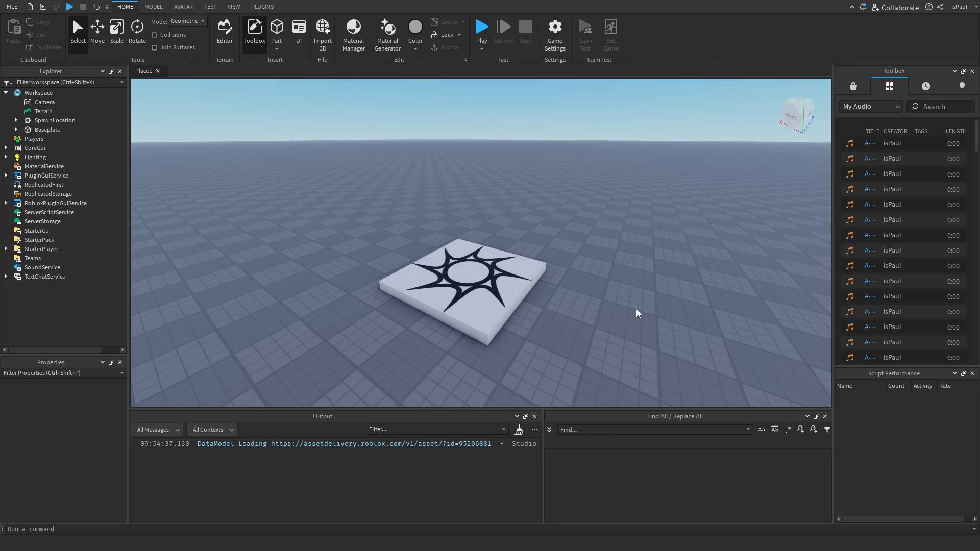
mouse_move(595, 285)
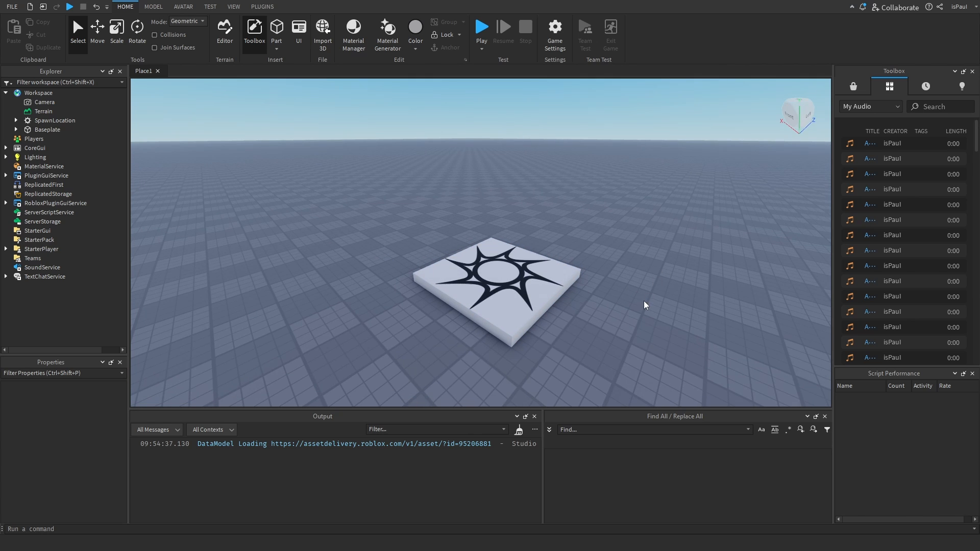
right_click(644, 305)
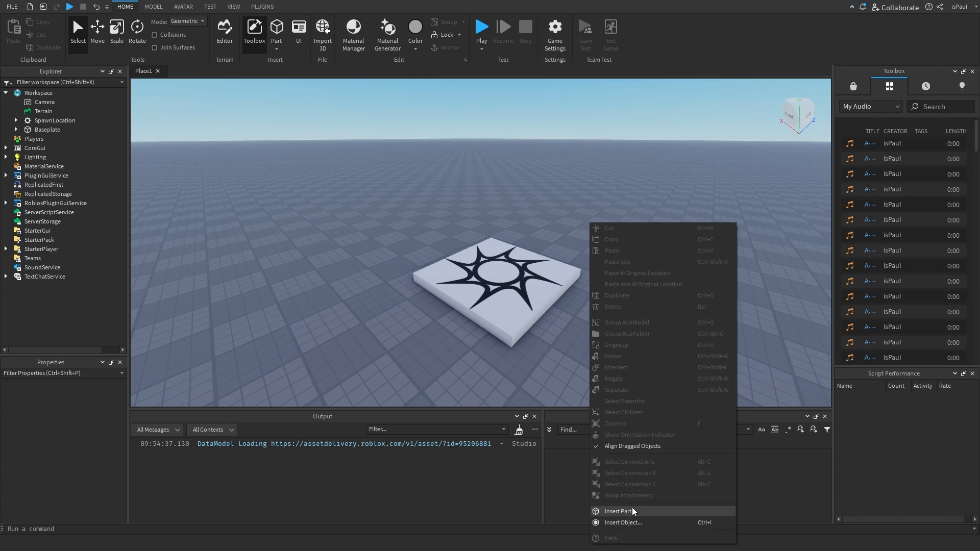
left_click(618, 512)
type("local B")
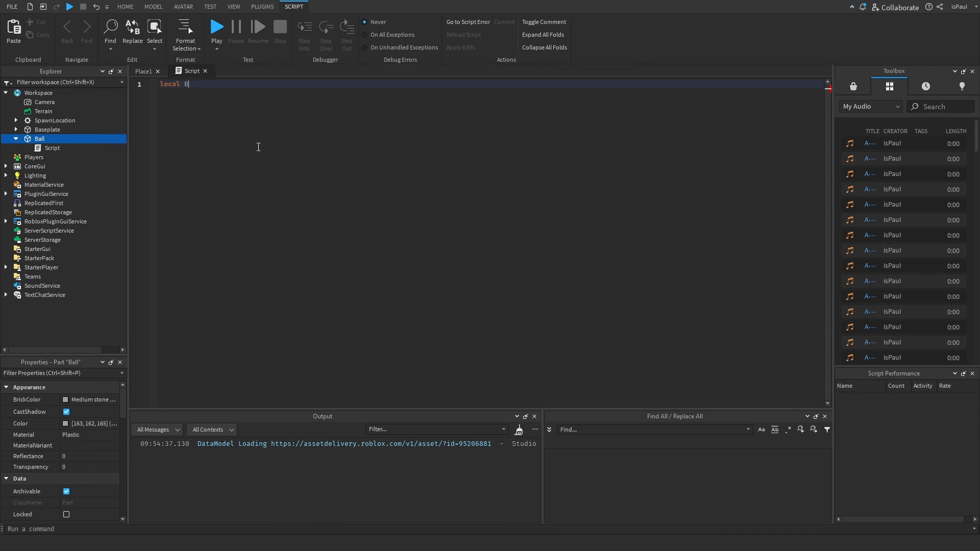
- Declare local Ball = script.Parent and a local TweenService variable
type("all = script.Parent")
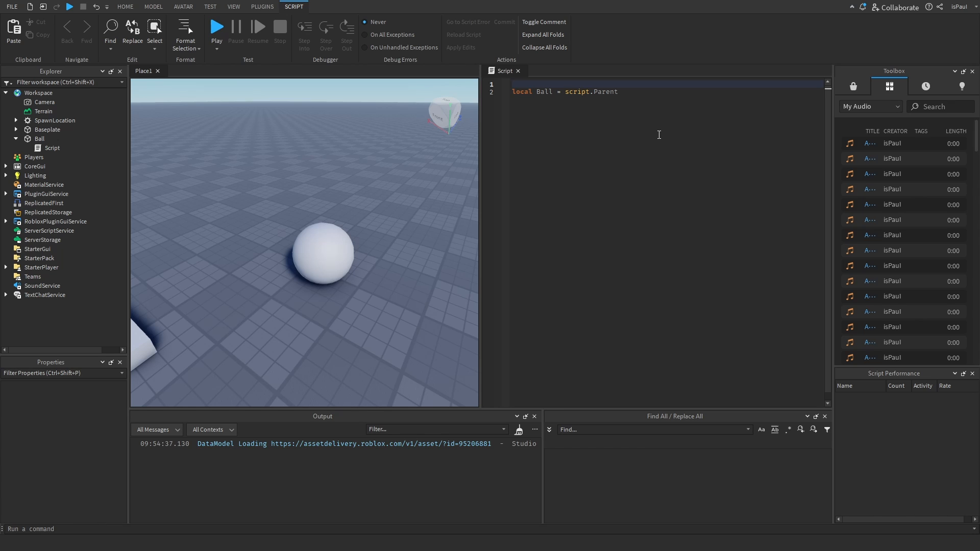
type("local TweenServ = game:GetService(\"TweenService")
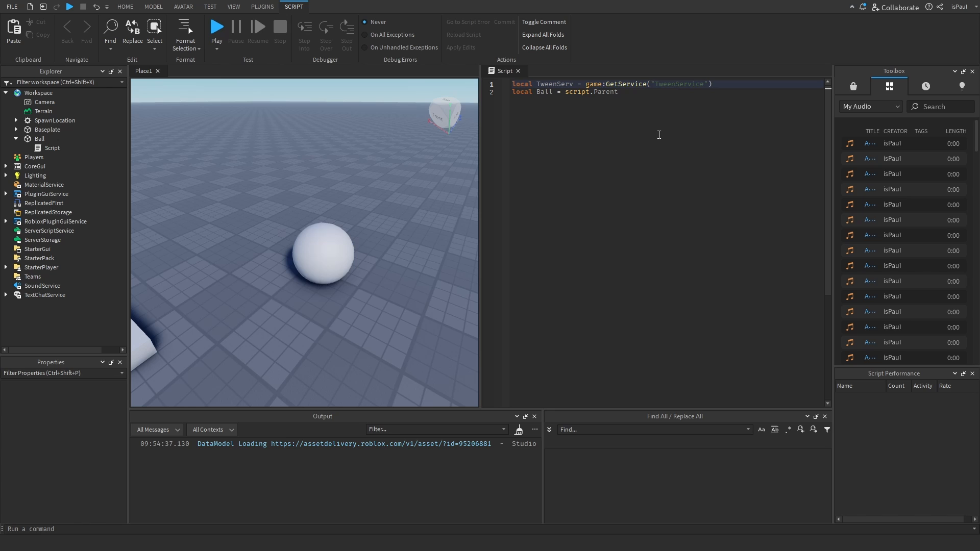
key("Enter")
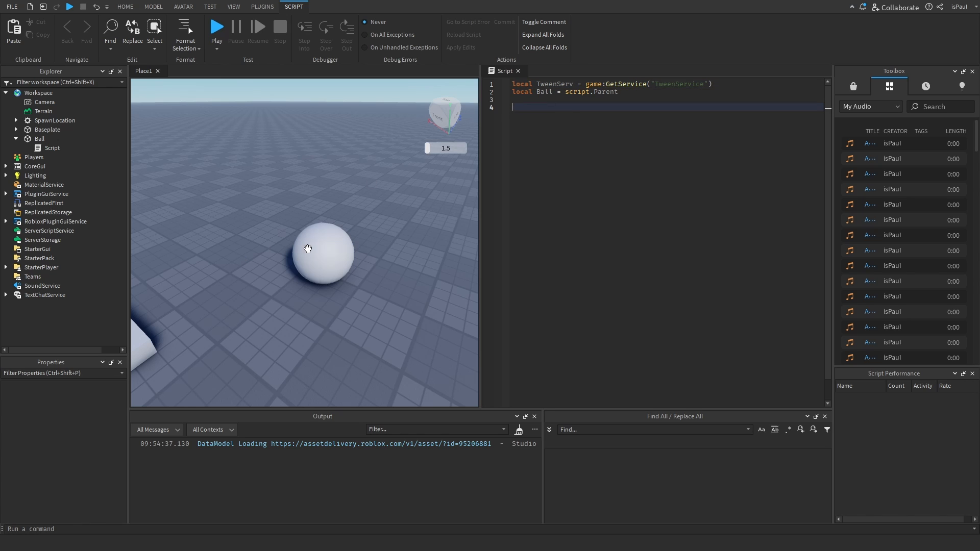
mouse_move(616, 142)
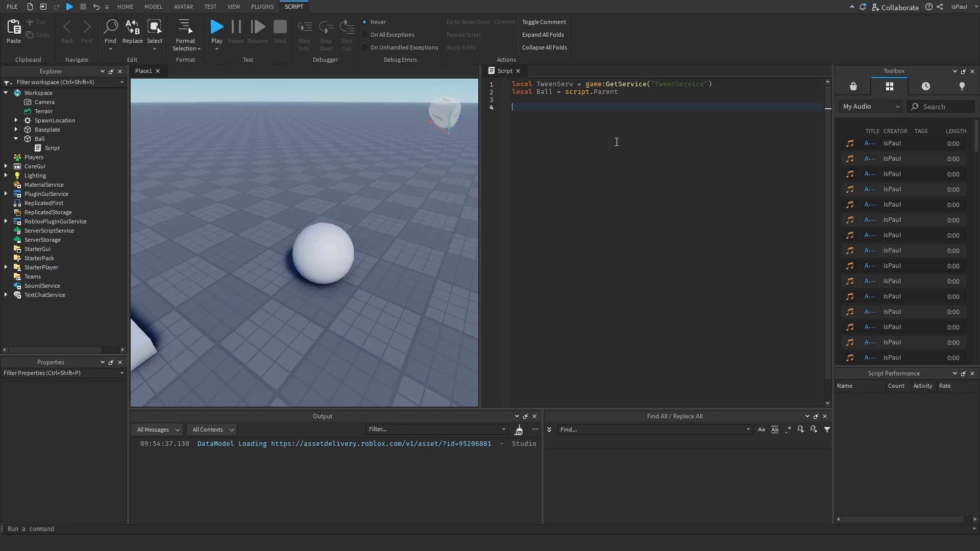
- Start local MyTween = TweenServ:Create(Ball) using the Create suggestion
type("local M")
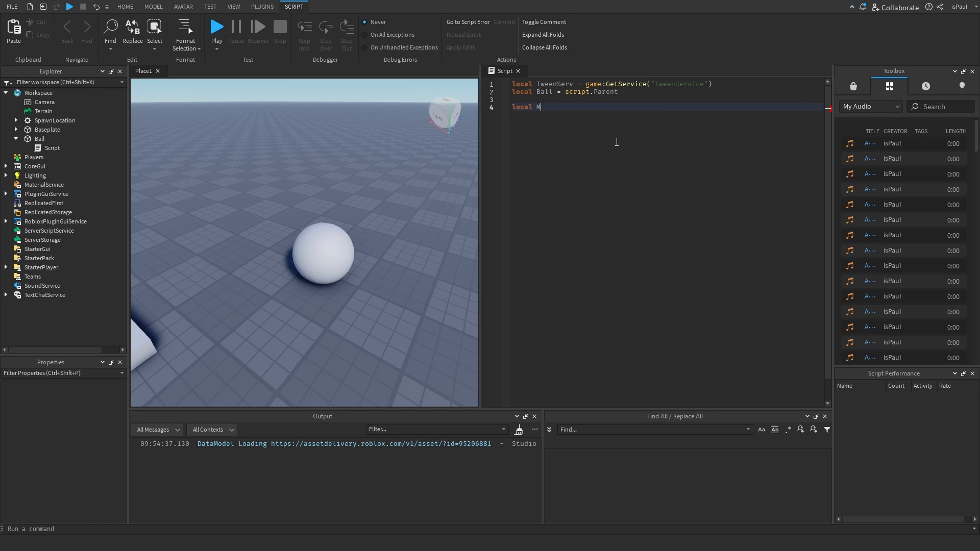
type("yTween = TweenServ:cre")
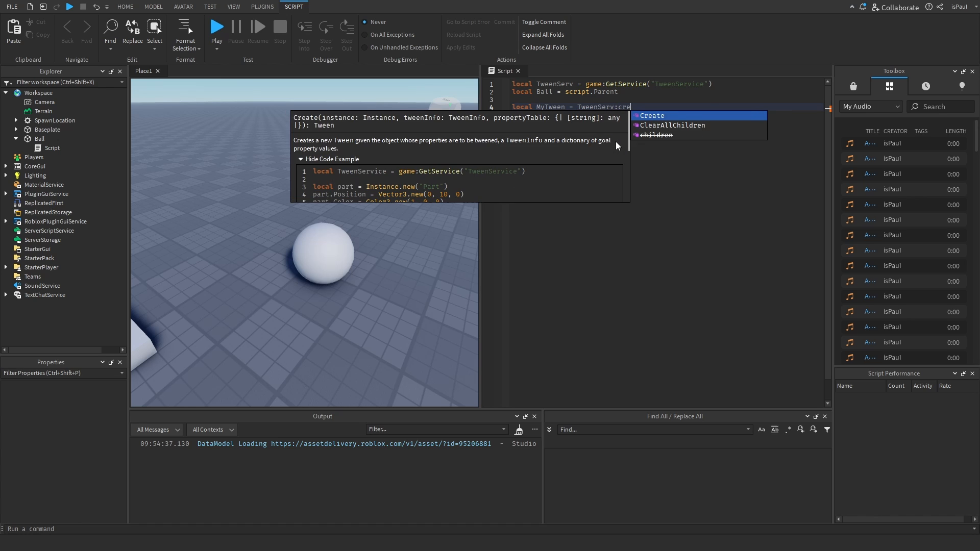
left_click(651, 116)
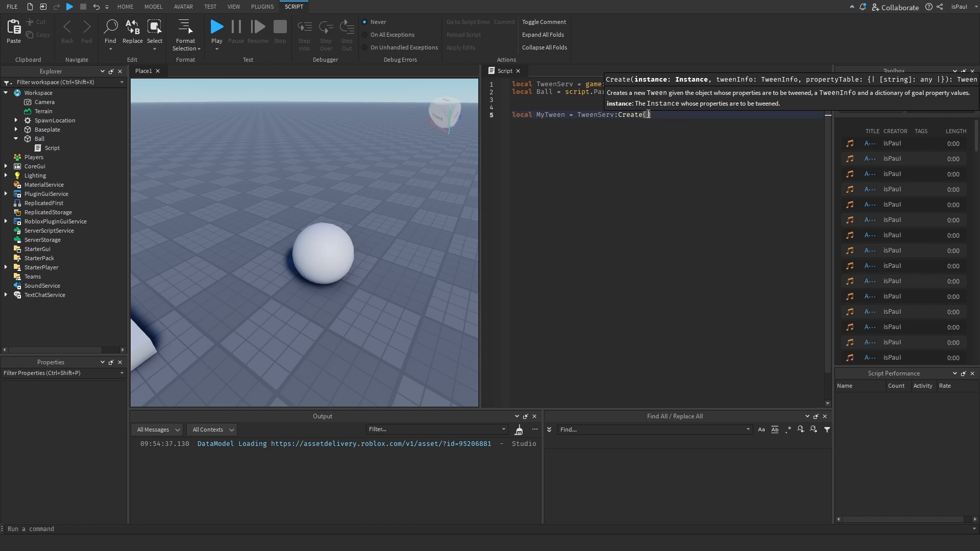
mouse_move(667, 85)
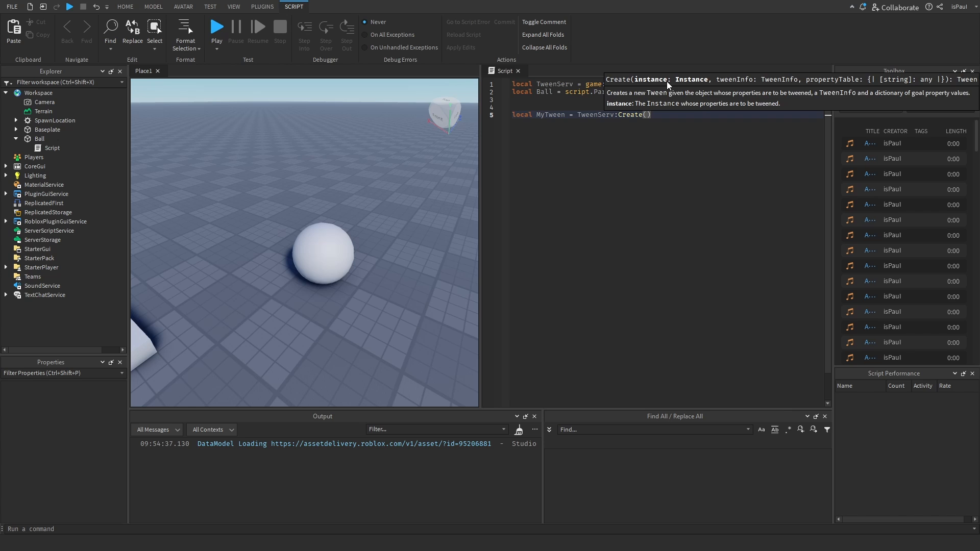
type("Ball")
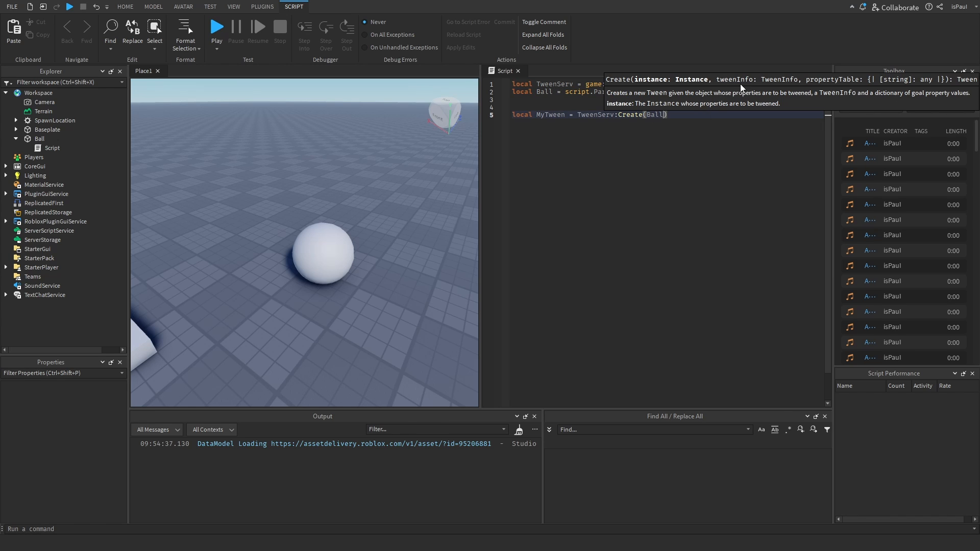
left_click(654, 121)
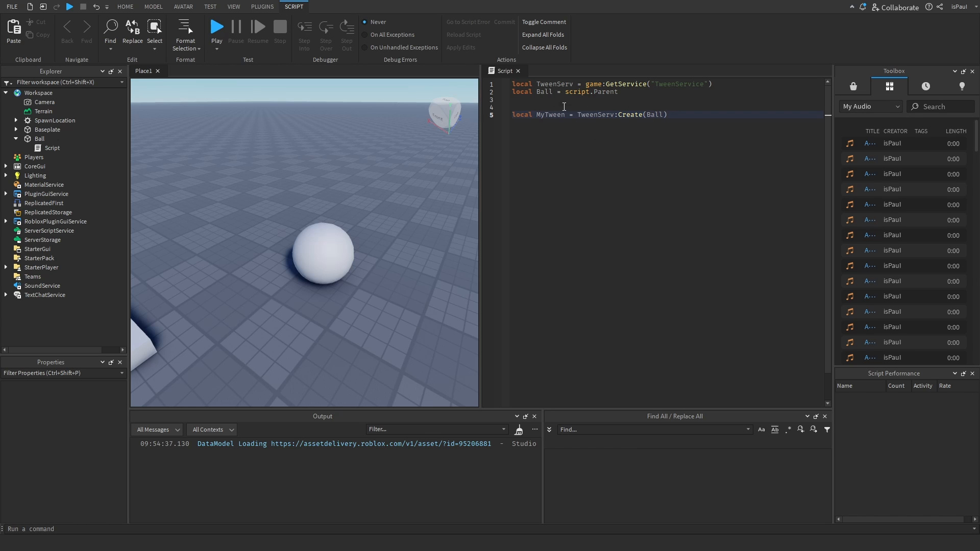
- Write local TInfo = TweenInfo.new(3, Enum.EasingStyle. with a 3-second duration
type("1")
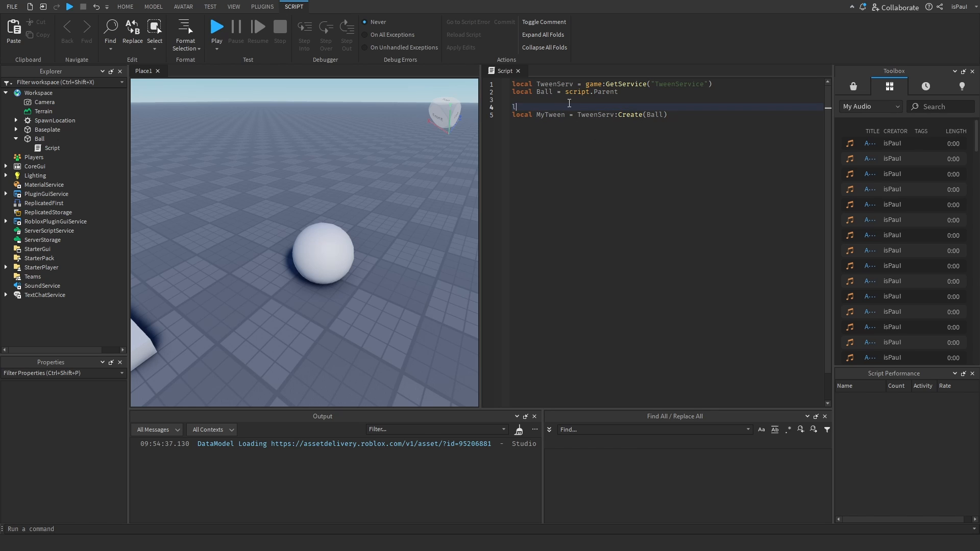
type("local TInfo =")
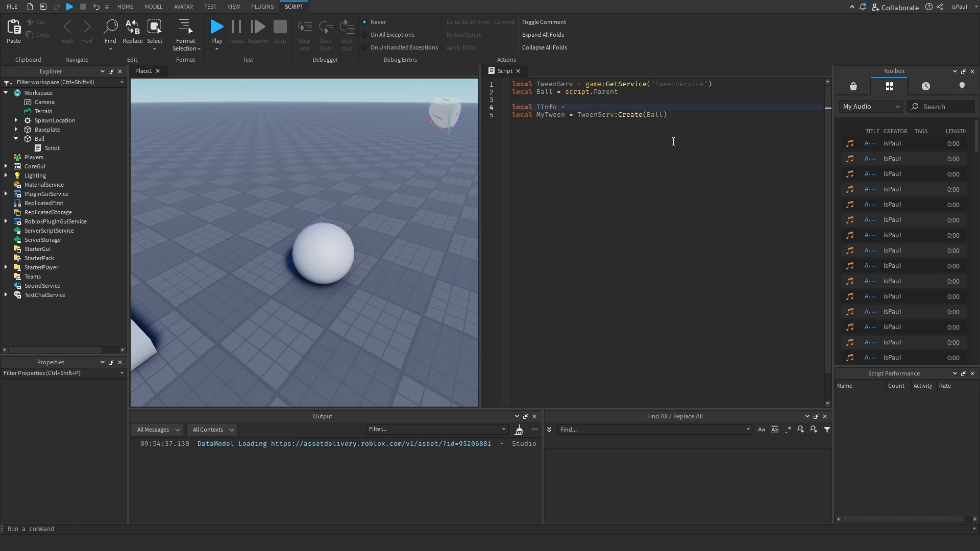
left_click(569, 107)
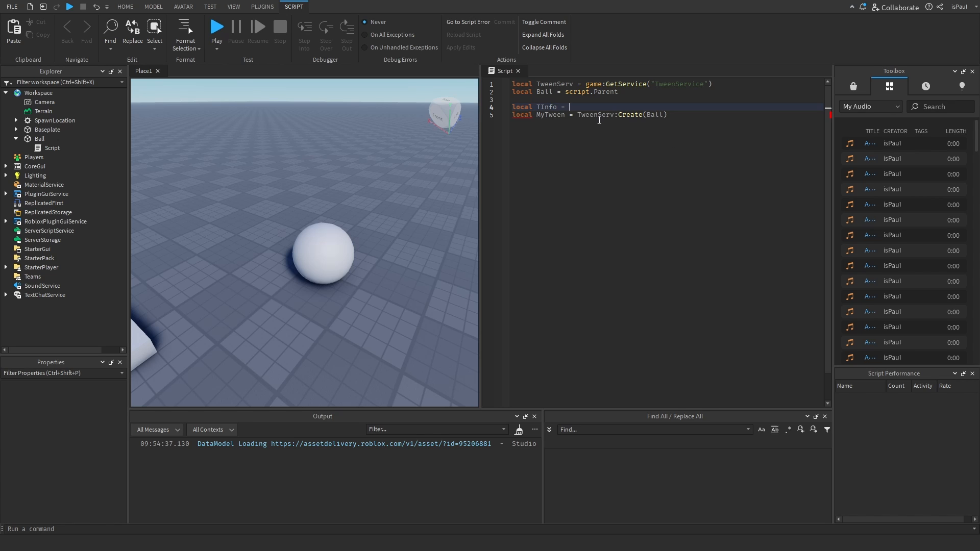
type("T")
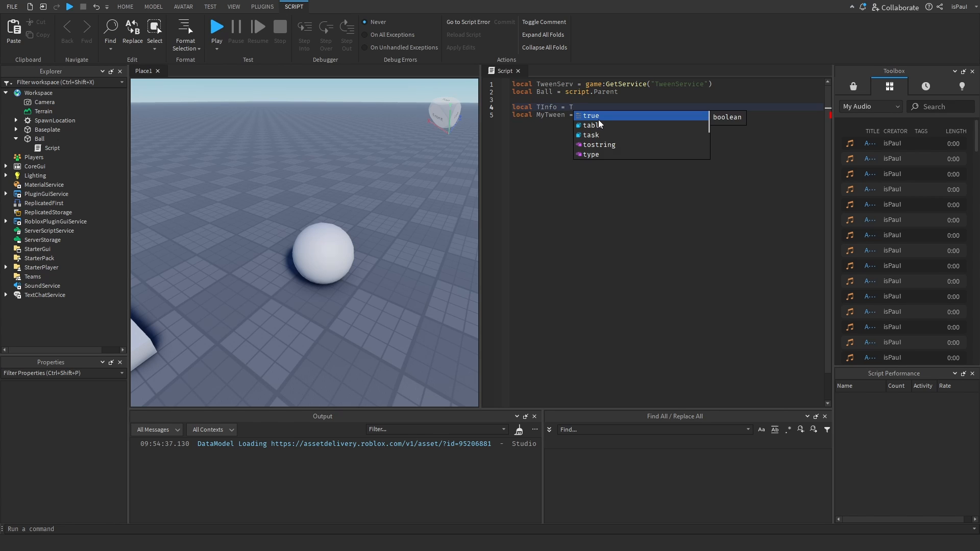
type("TweenInfo")
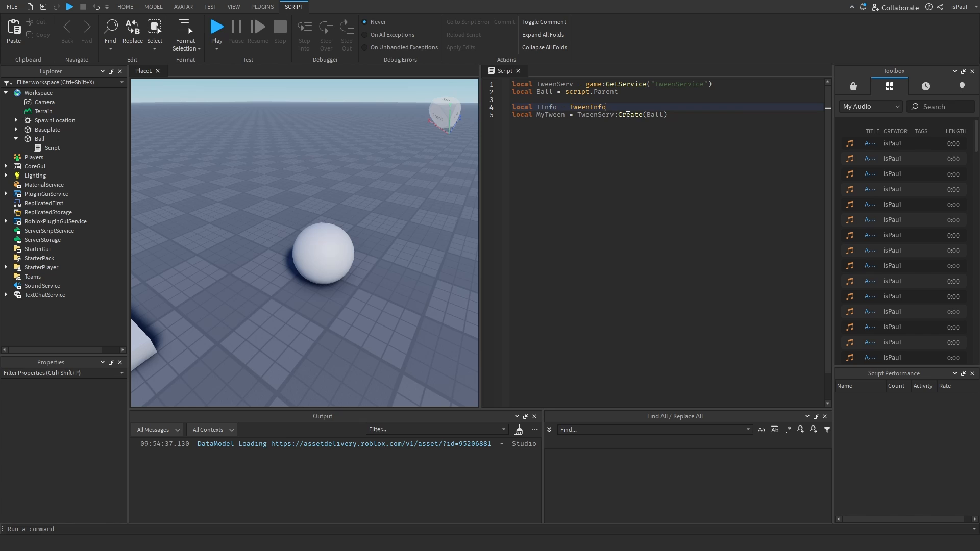
type(".new(")
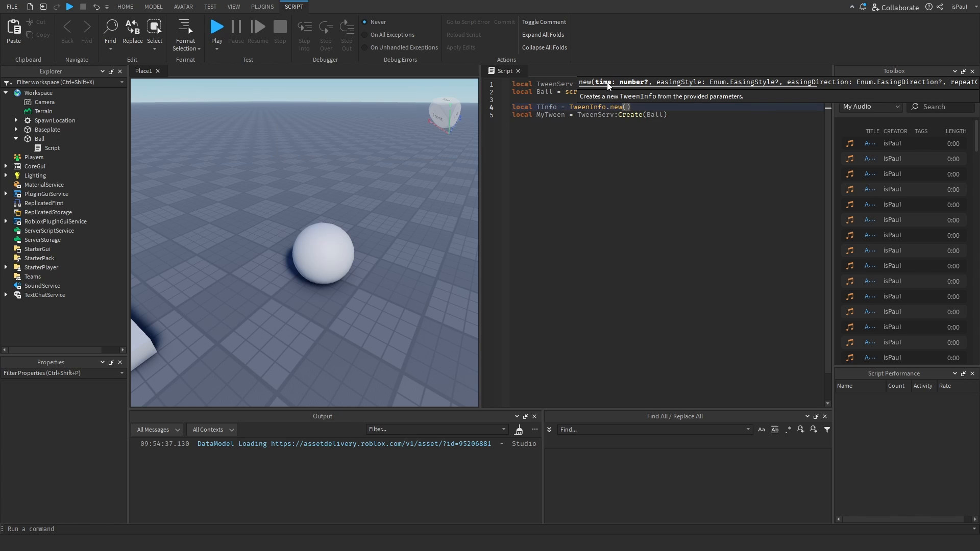
mouse_move(612, 89)
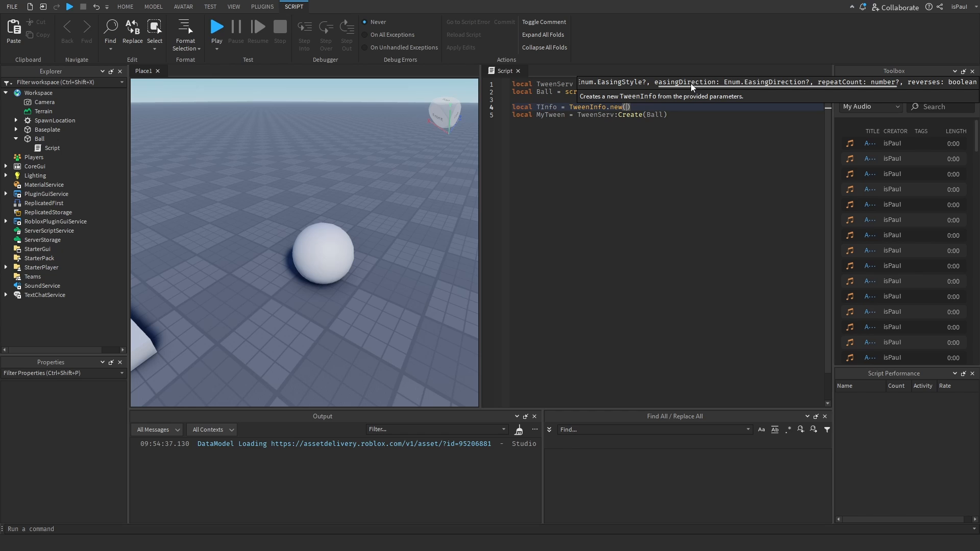
mouse_move(675, 98)
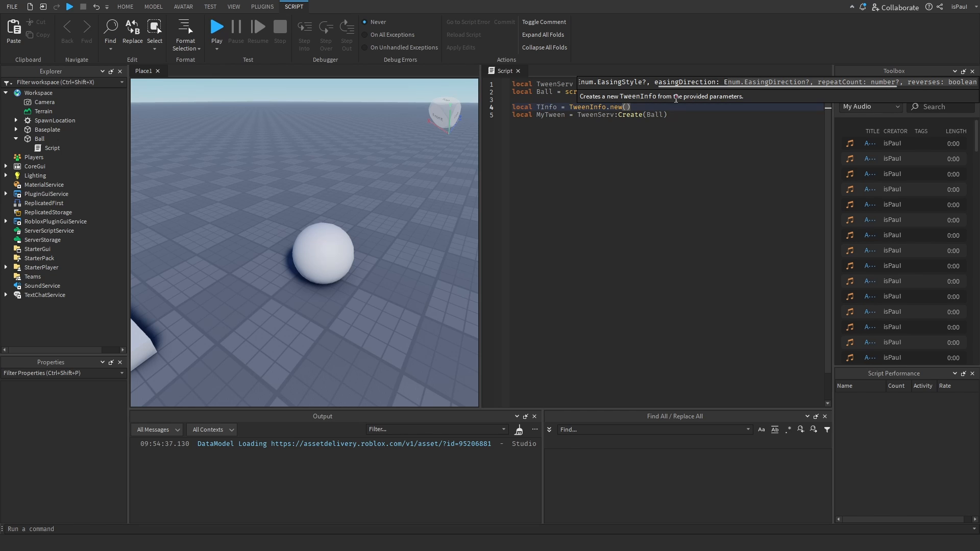
mouse_move(655, 128)
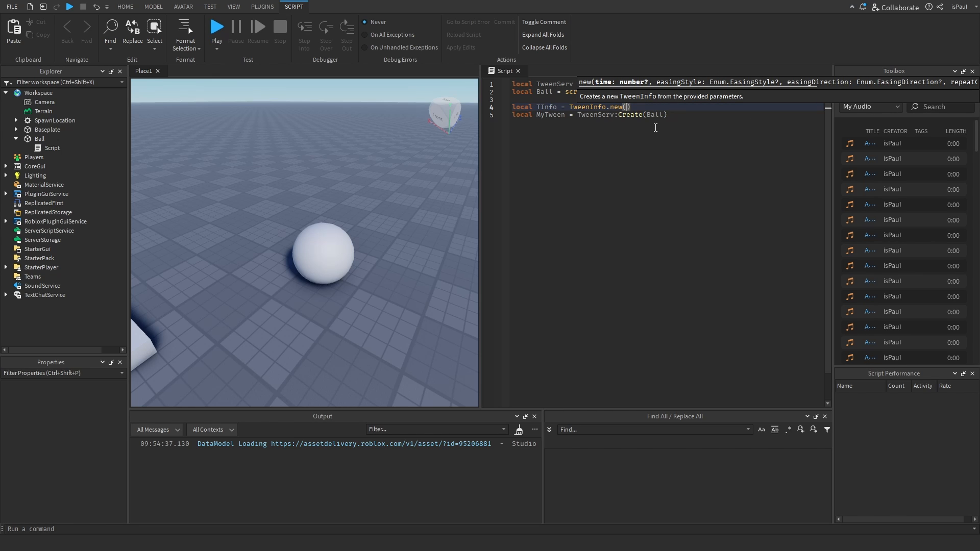
type("3,")
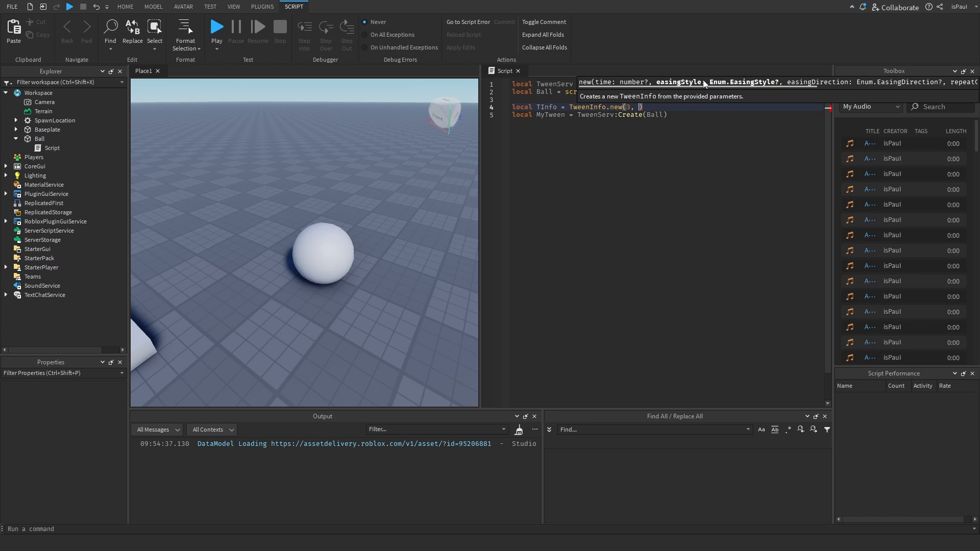
mouse_move(837, 89)
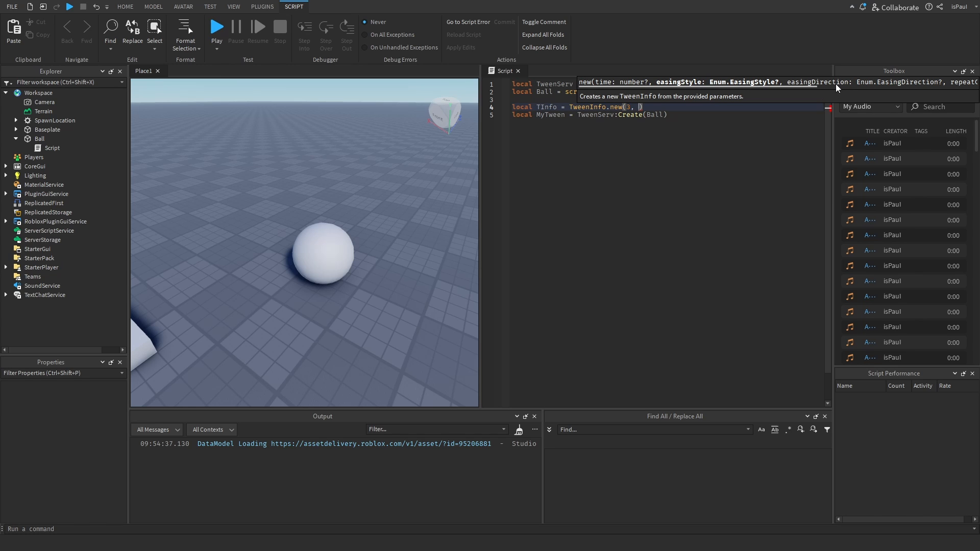
mouse_move(660, 111)
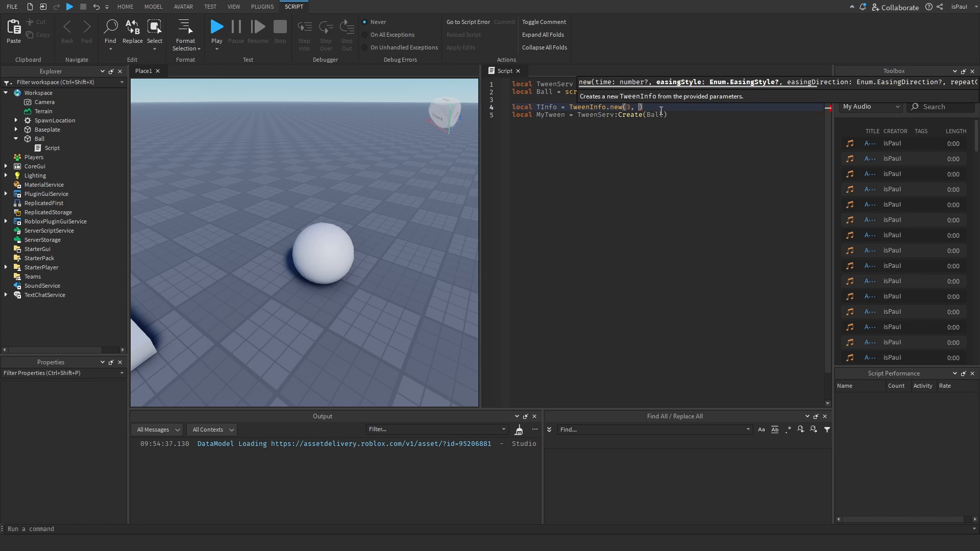
type("Enum.EasingStyle.")
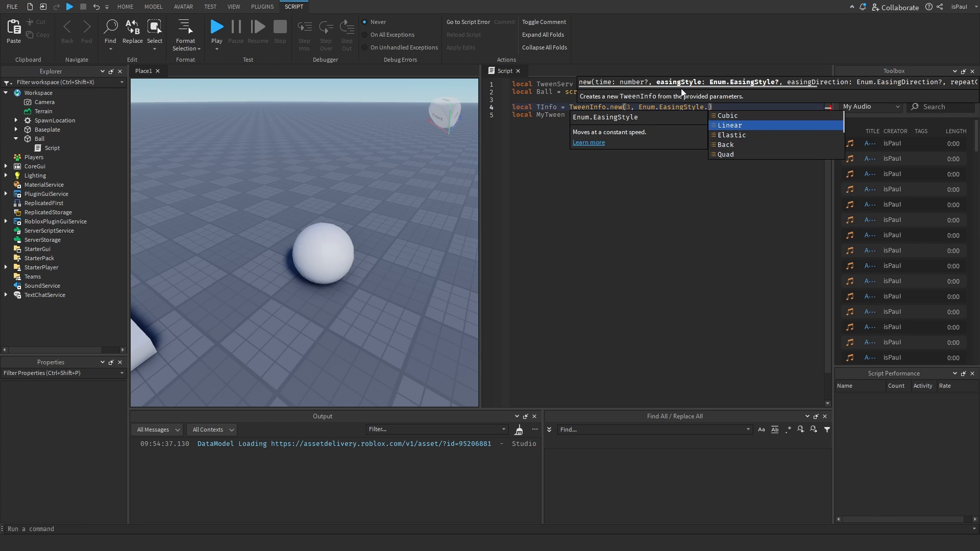
scroll("down", 3)
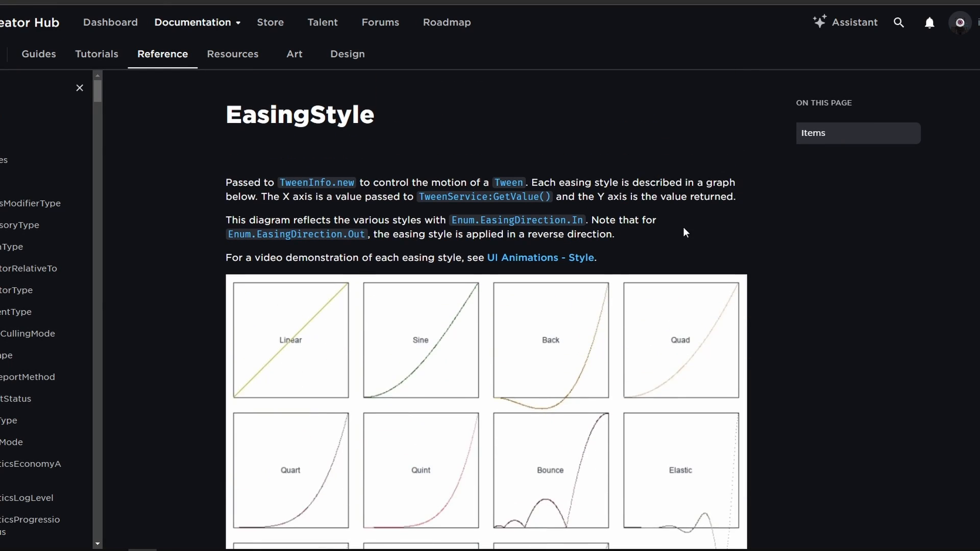
- Scroll the Creator Hub EasingStyle page to view the easing curve graphs, Linear to Cubic
scroll("up", 3)
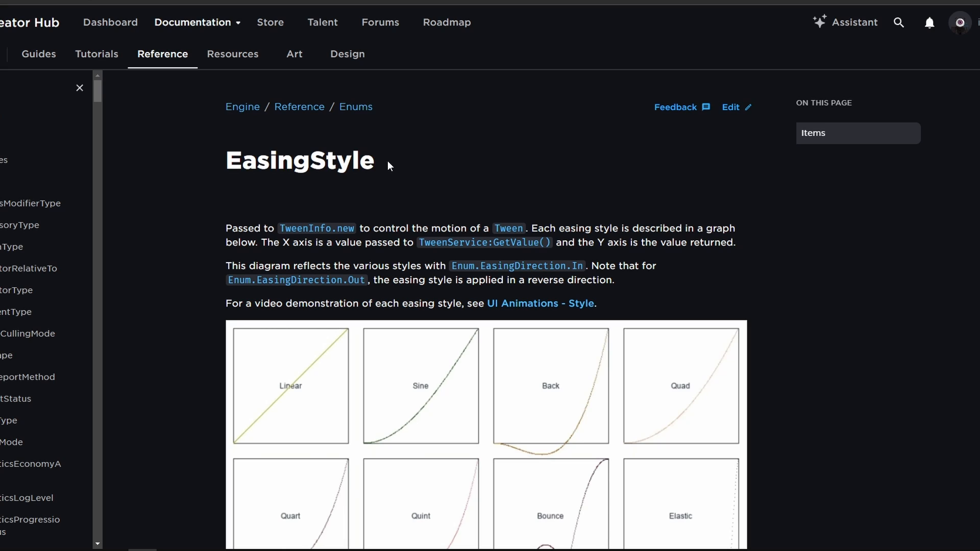
scroll("down", 3)
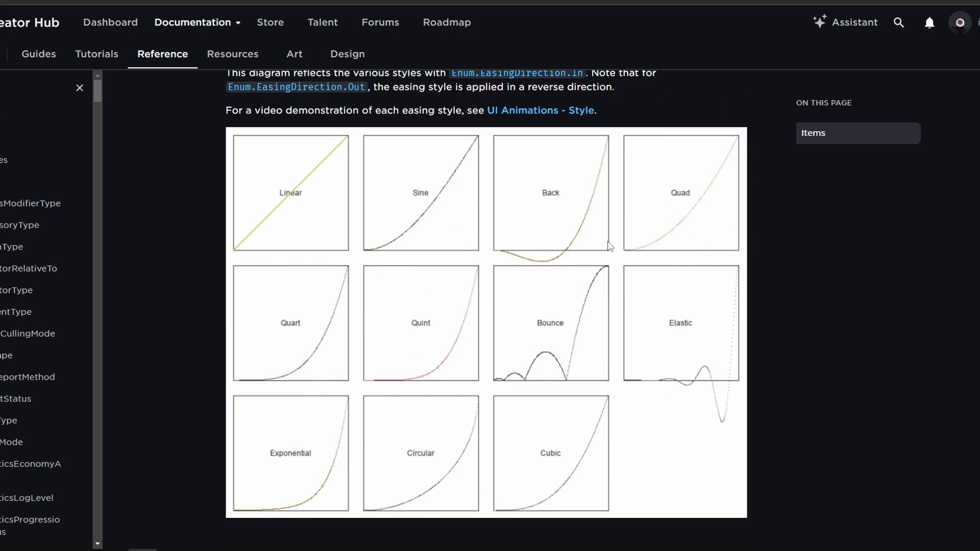
mouse_move(365, 236)
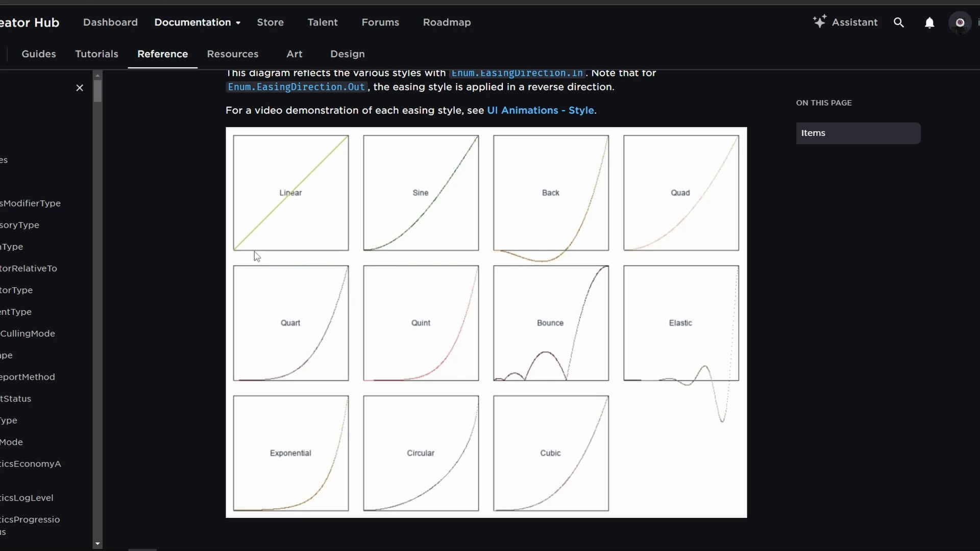
mouse_move(426, 299)
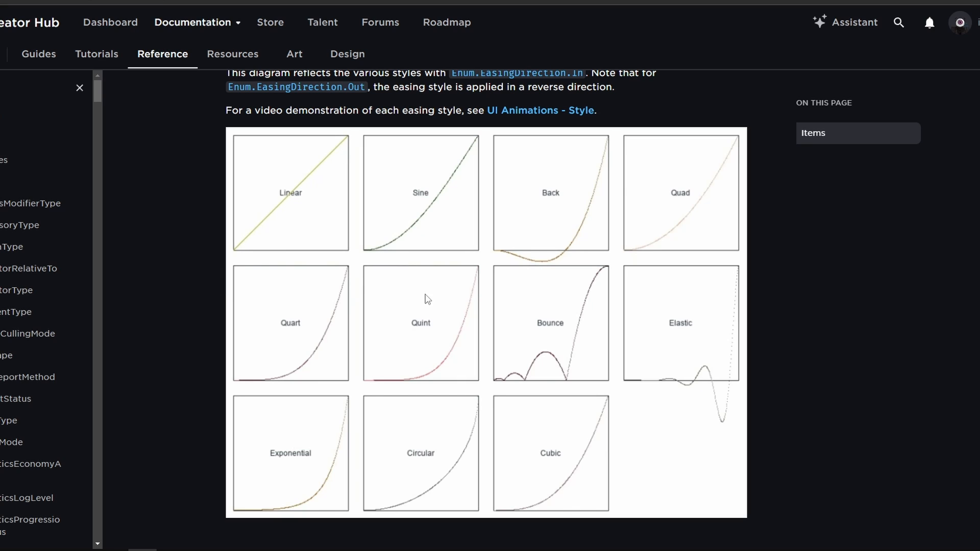
mouse_move(513, 364)
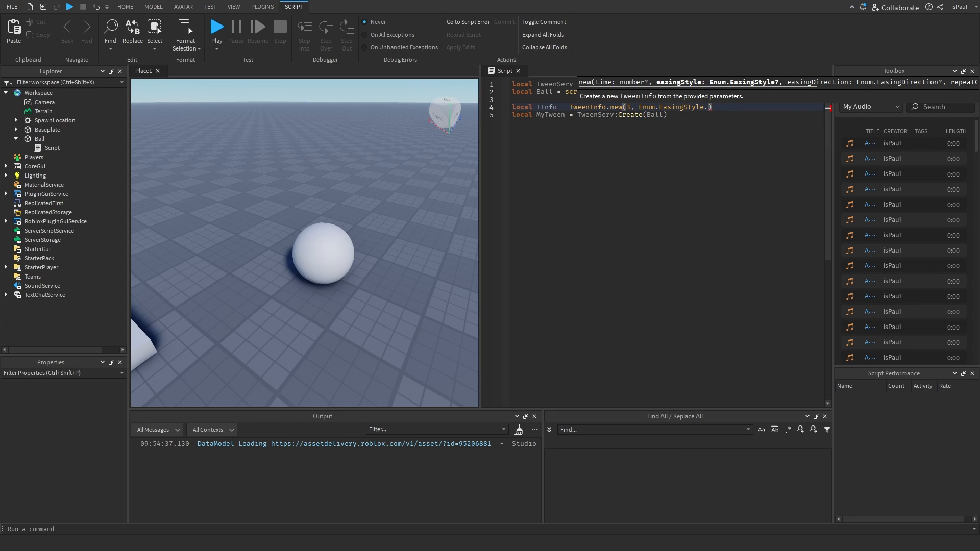
- Set TweenInfo to Cubic easing with In direction and pass Ball and TInfo to Create
type("cu")
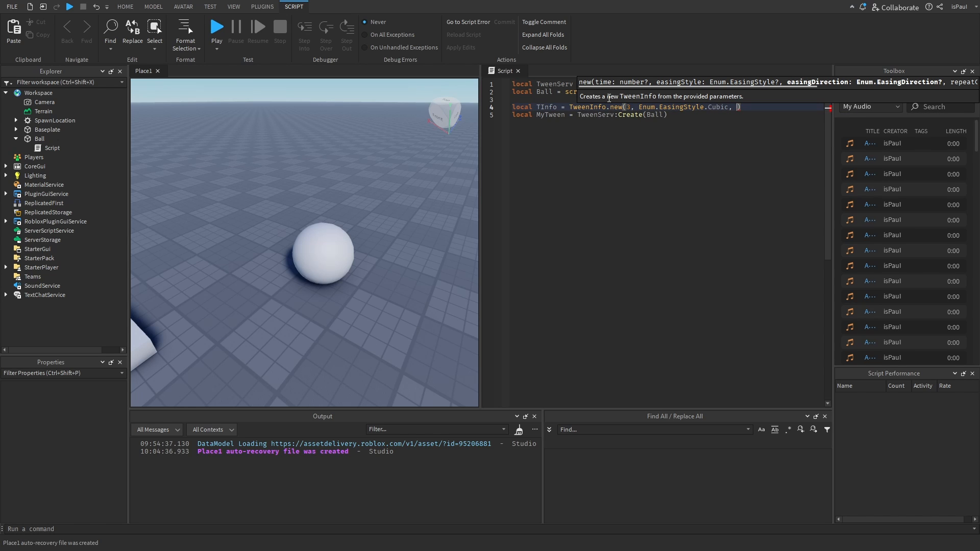
type("Enum.EasingDirection.")
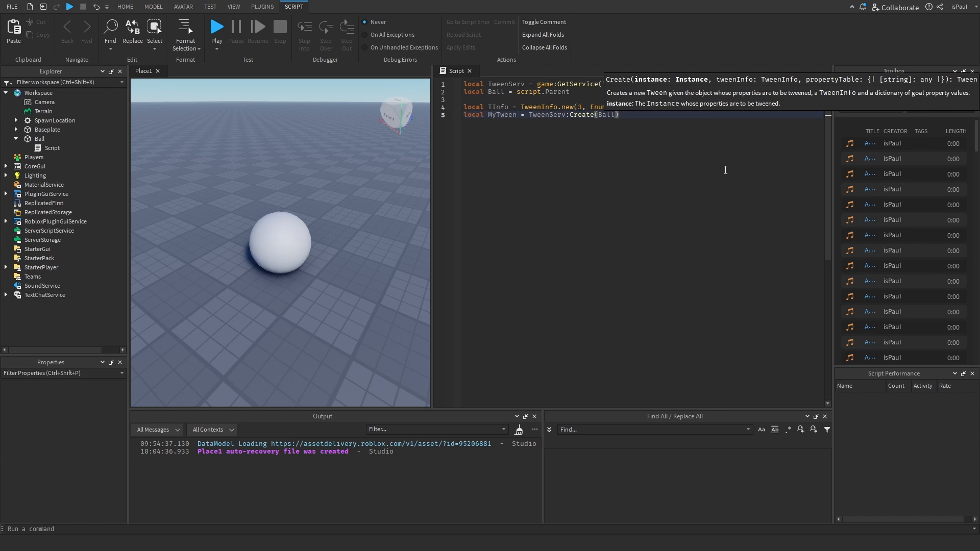
type(",")
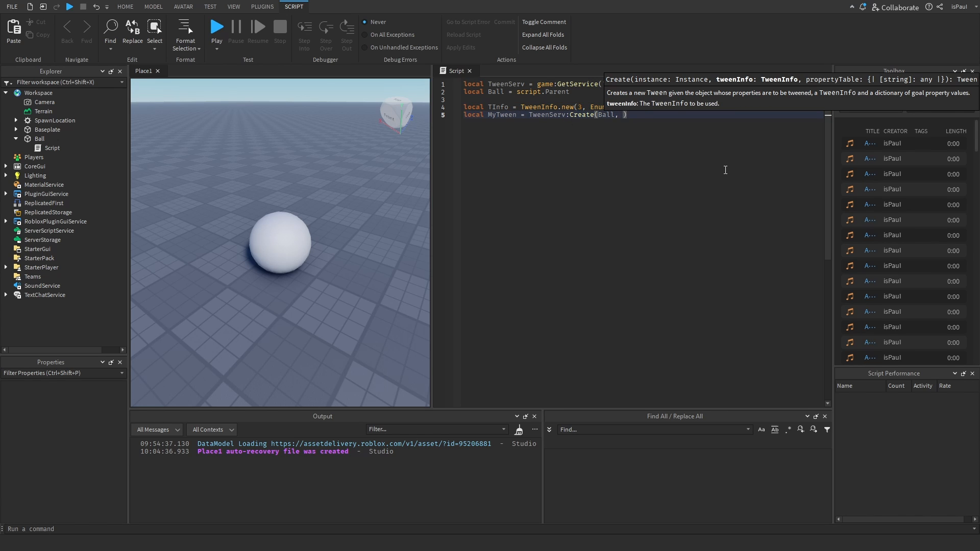
type("TInfo")
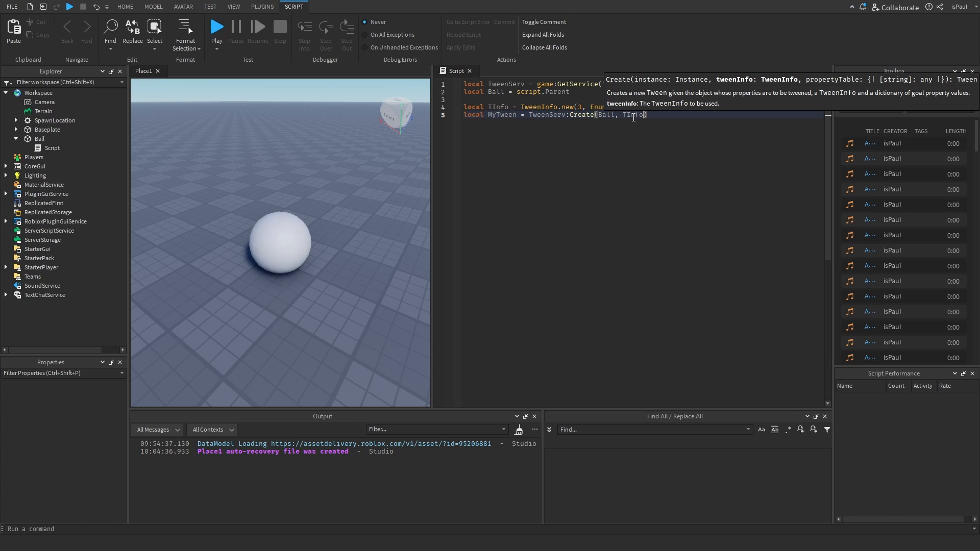
type(",")
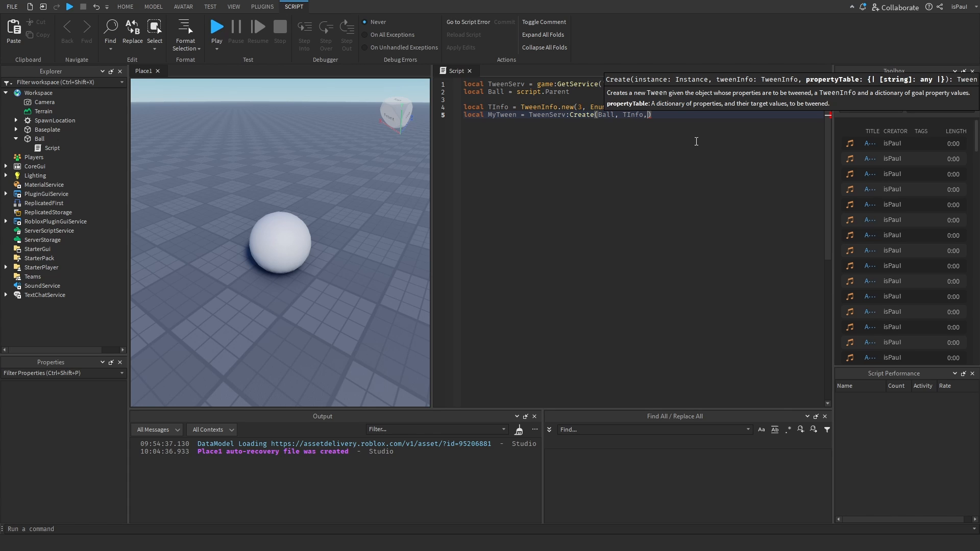
left_click(39, 138)
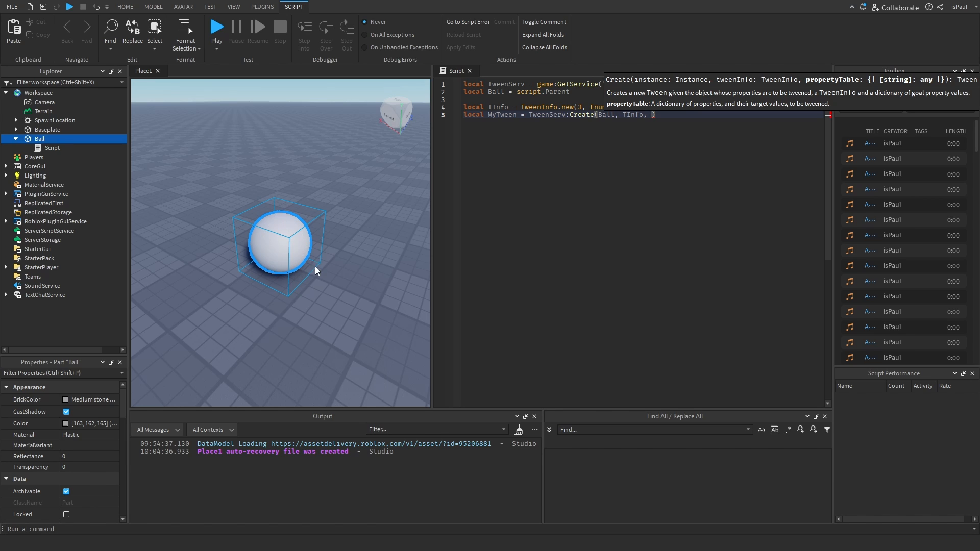
- Create PropTable with Color = Color3.new(1, 0, 0) from the red swatch and pass it to Create
type("{}")
type("local")
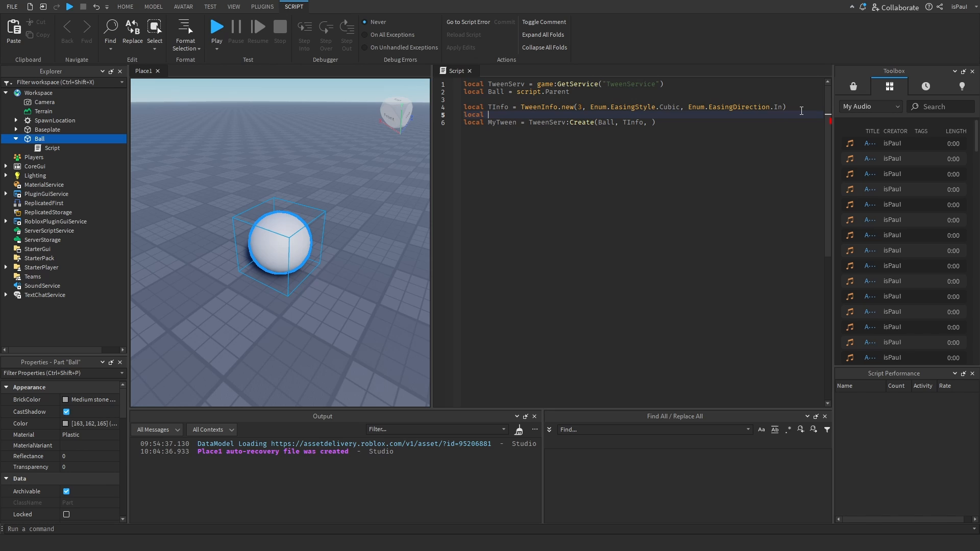
type("PropTable = {}")
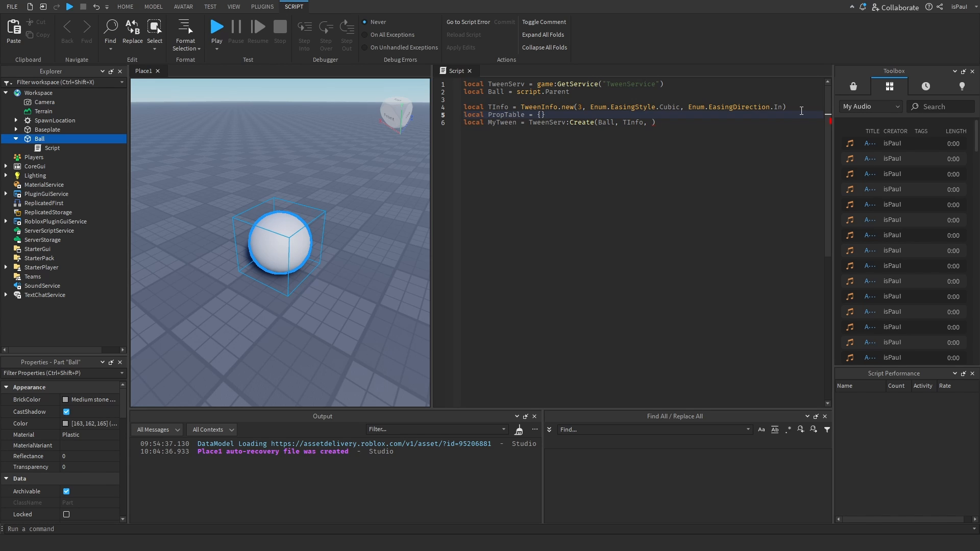
double_click(505, 114)
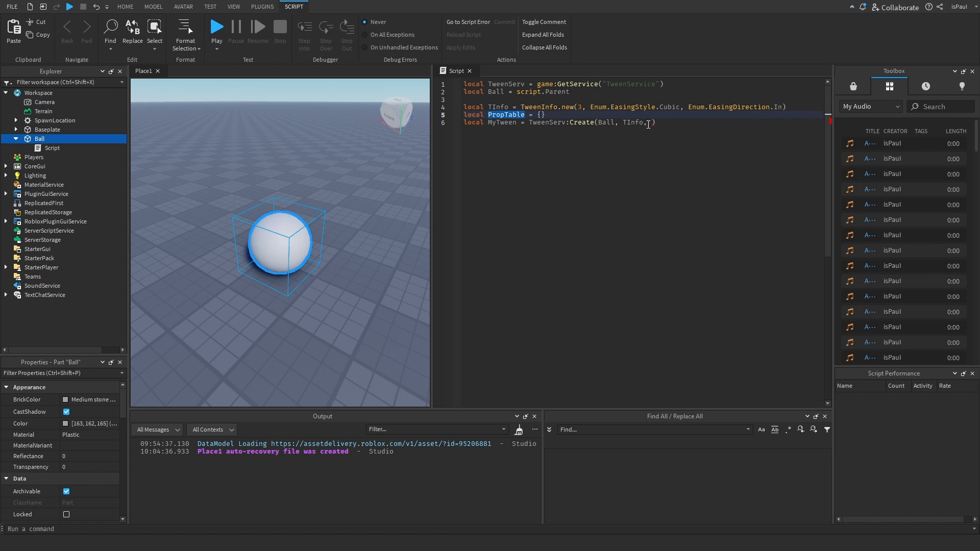
type("PropTable")
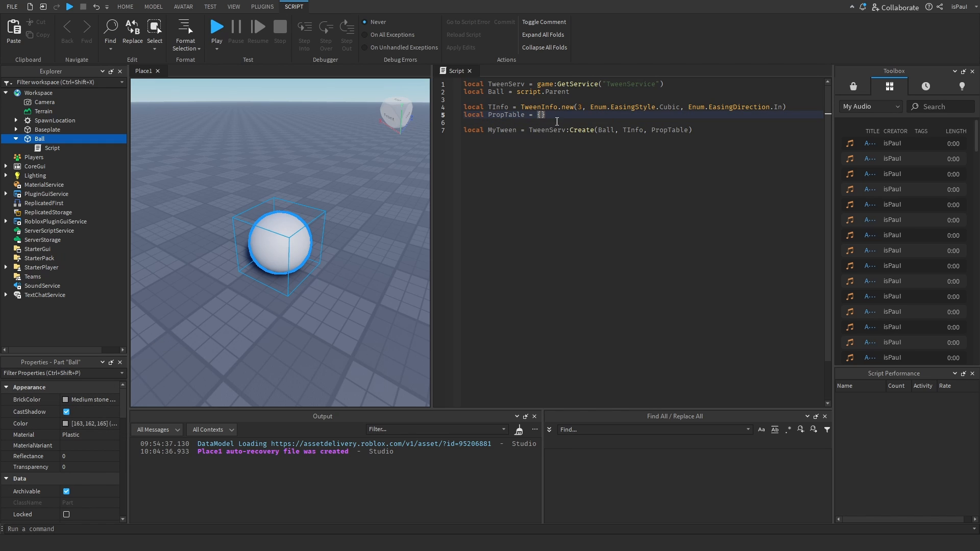
mouse_move(657, 170)
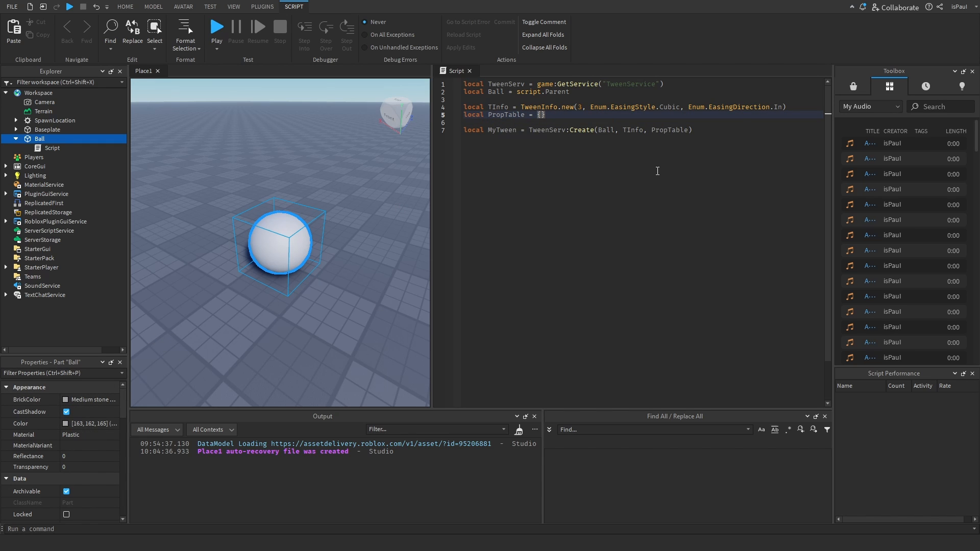
type("Color =")
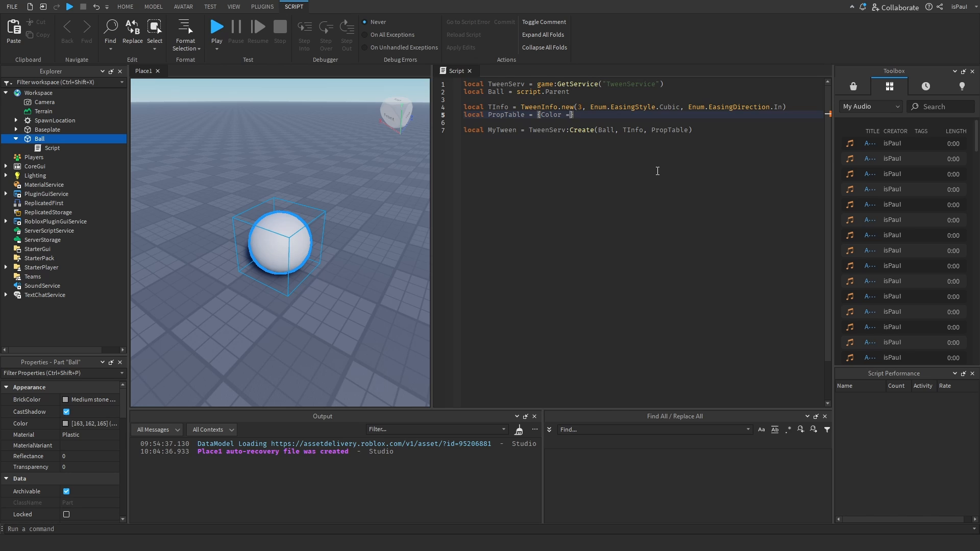
type("Color3.new(")
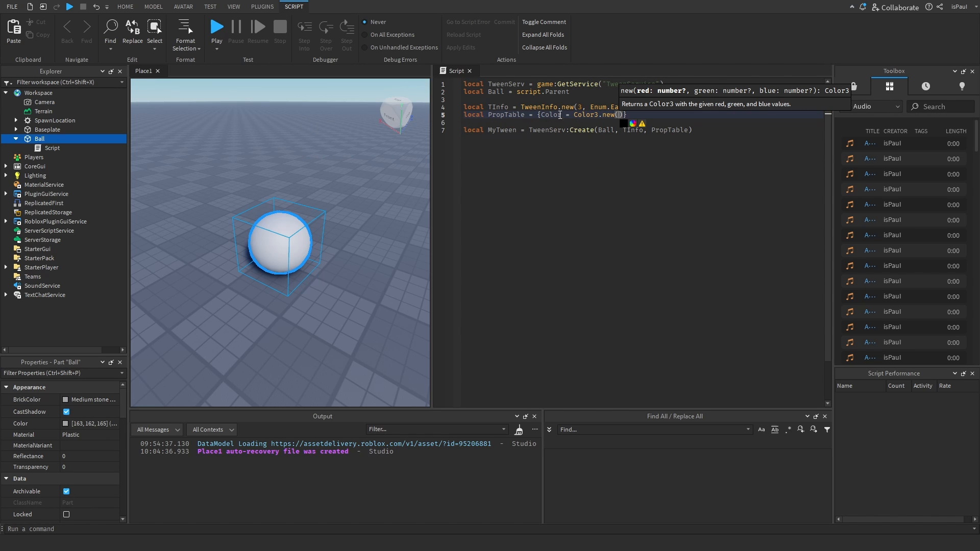
left_click(632, 123)
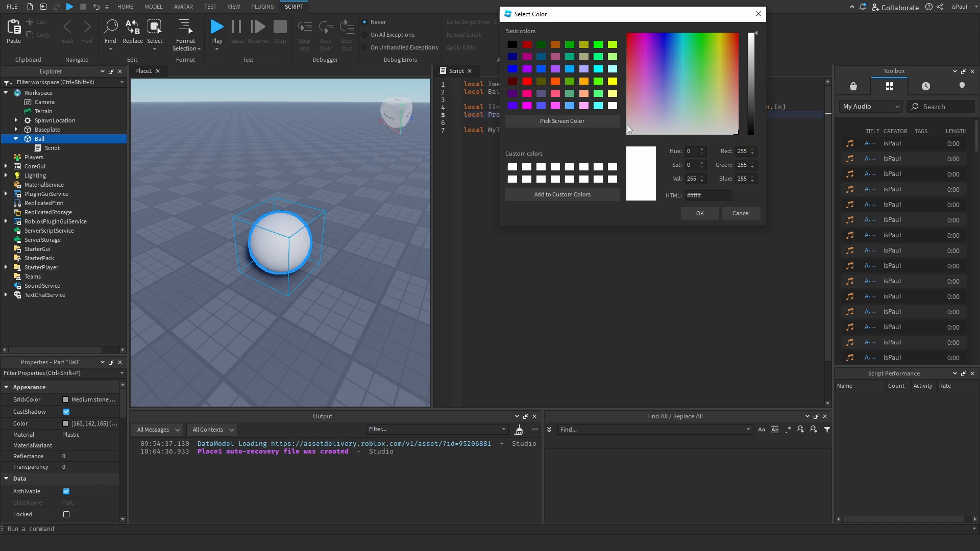
left_click(750, 36)
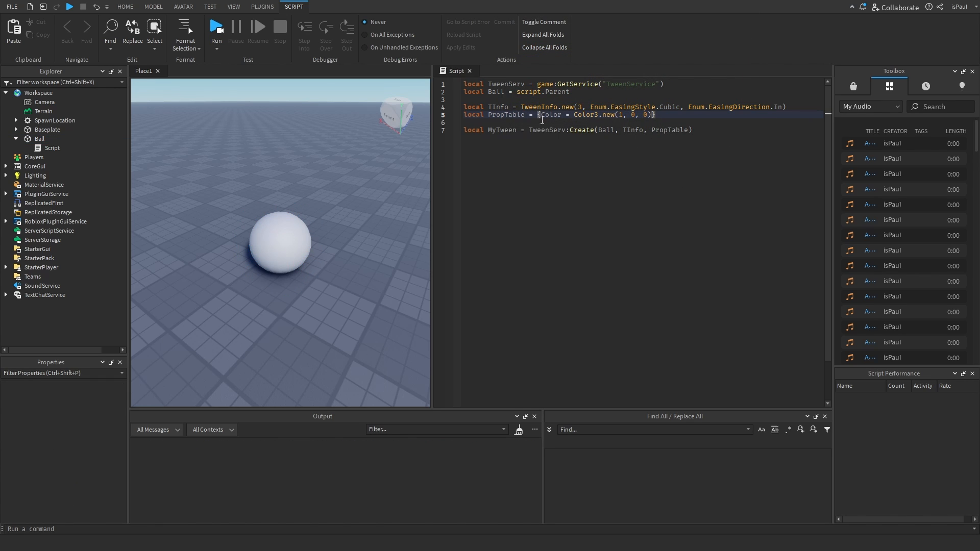
type(",")
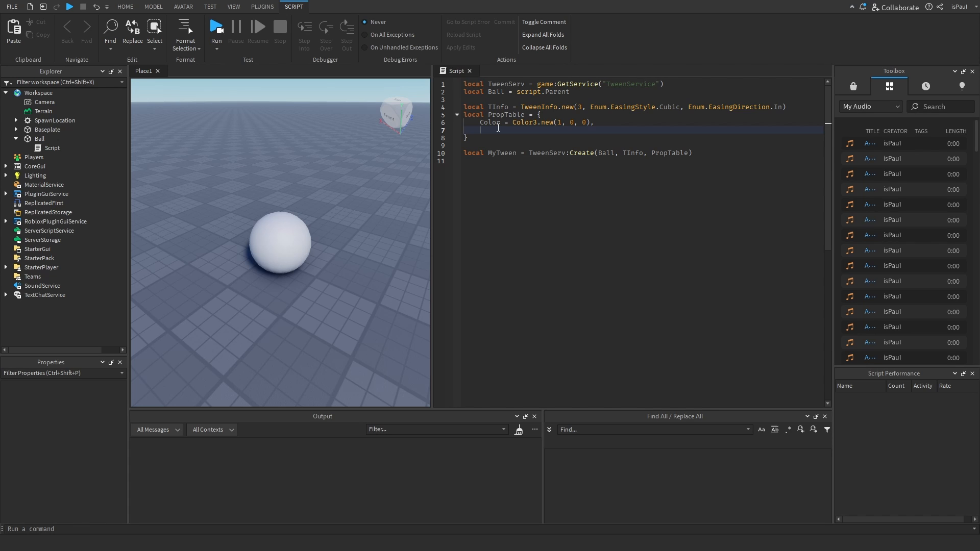
- Add CFrame = Ball.CFrame + Vector3.new(0, 1, 1) to PropTable
type("CFrame =")
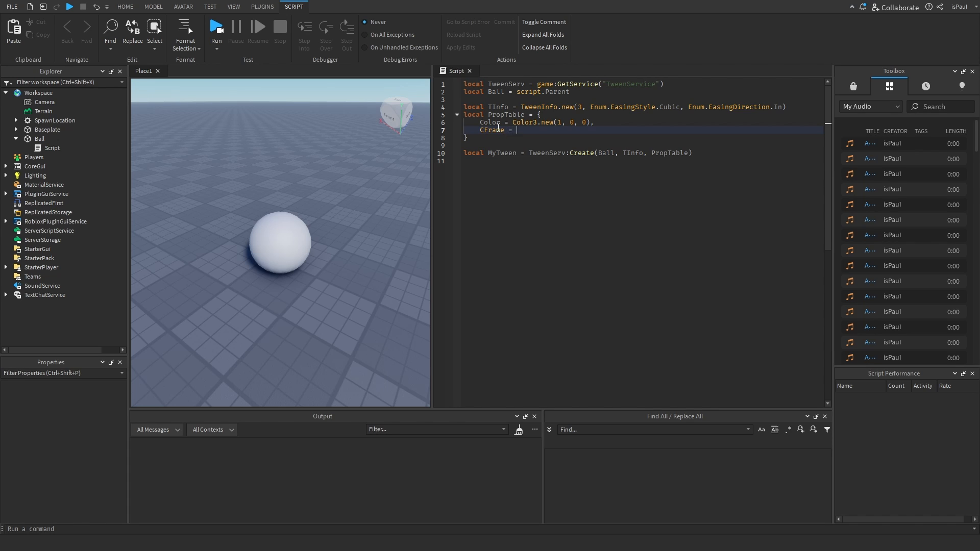
type("Ball.CFrame +")
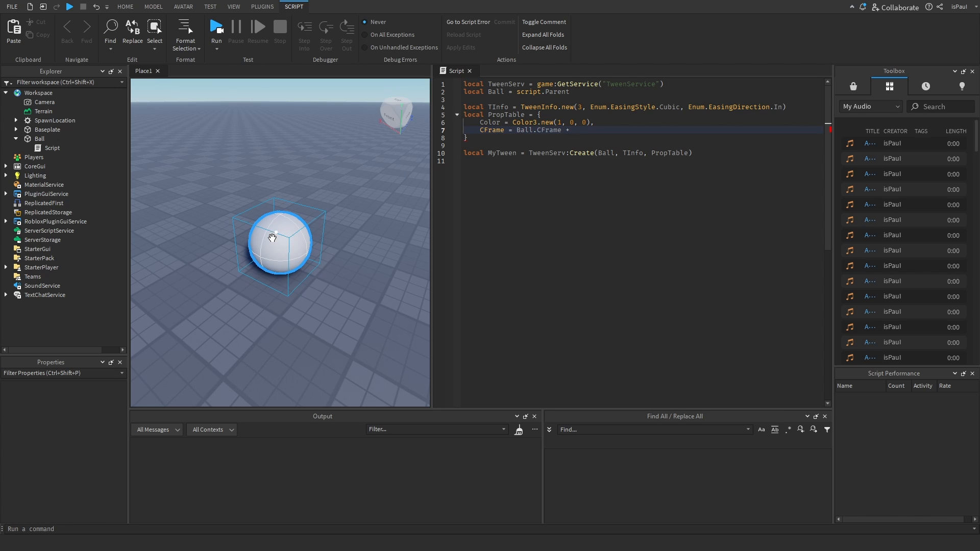
left_click(436, 181)
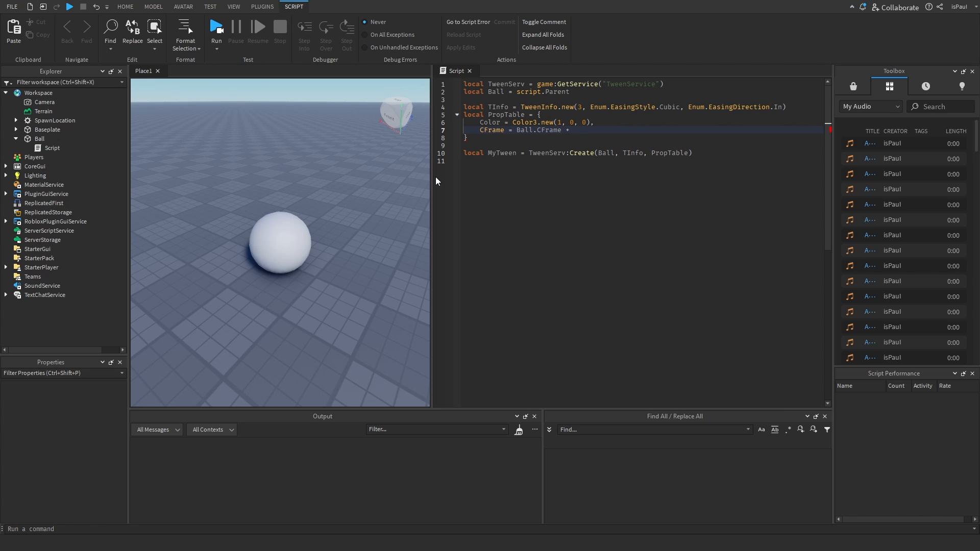
type("Vector3.new(")
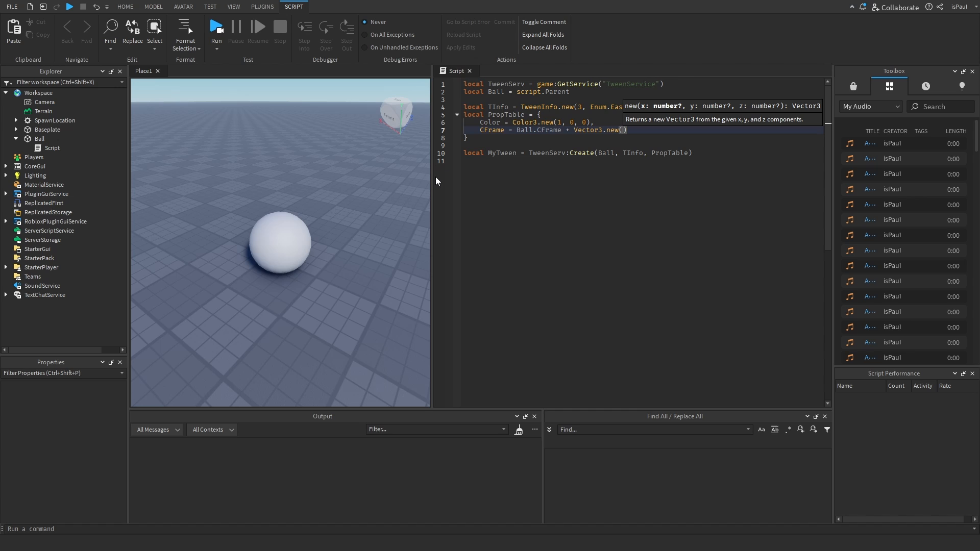
type("0, 1, 1")
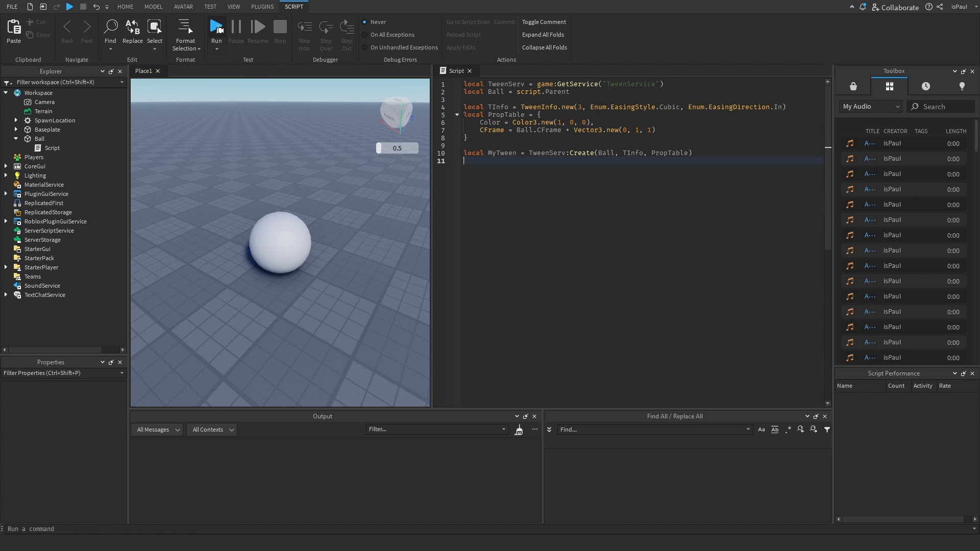
- Call MyTween:Play() after Create and change the Vector3 offset toward (0, 10, 0)
left_click(216, 27)
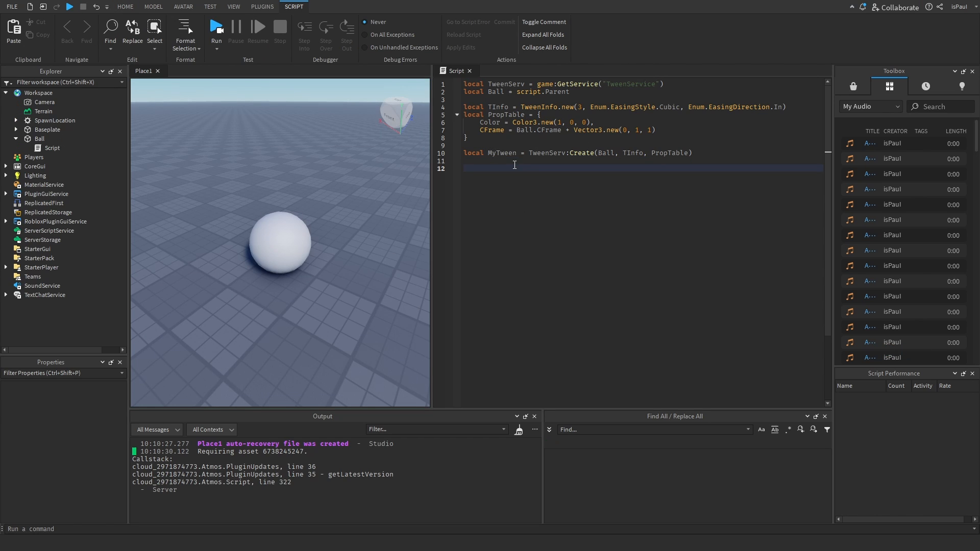
type("MyTween")
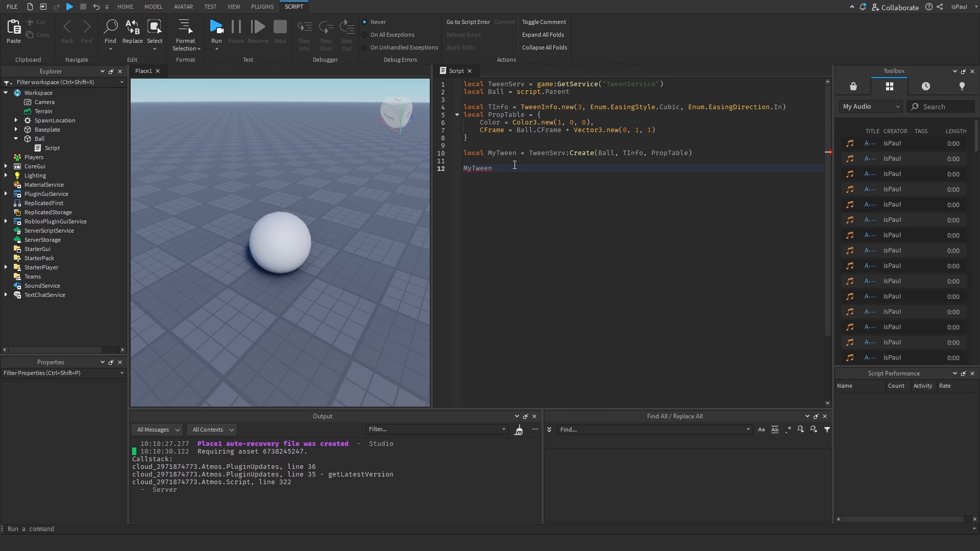
type(":Play()")
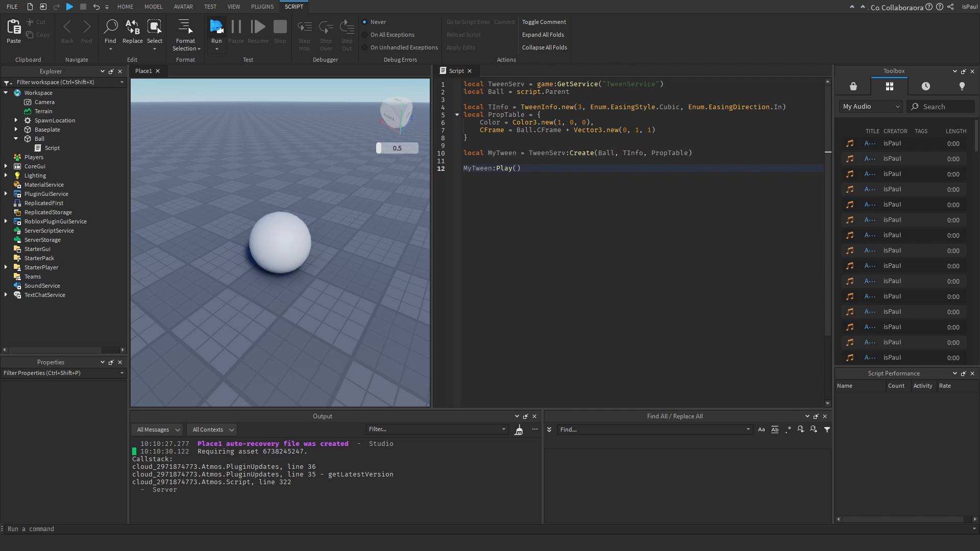
left_click(215, 30)
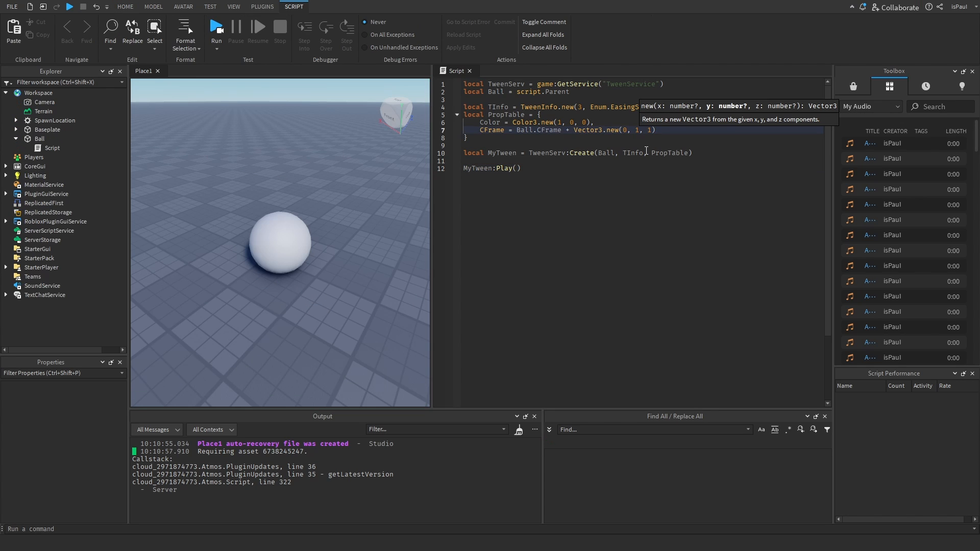
type("0")
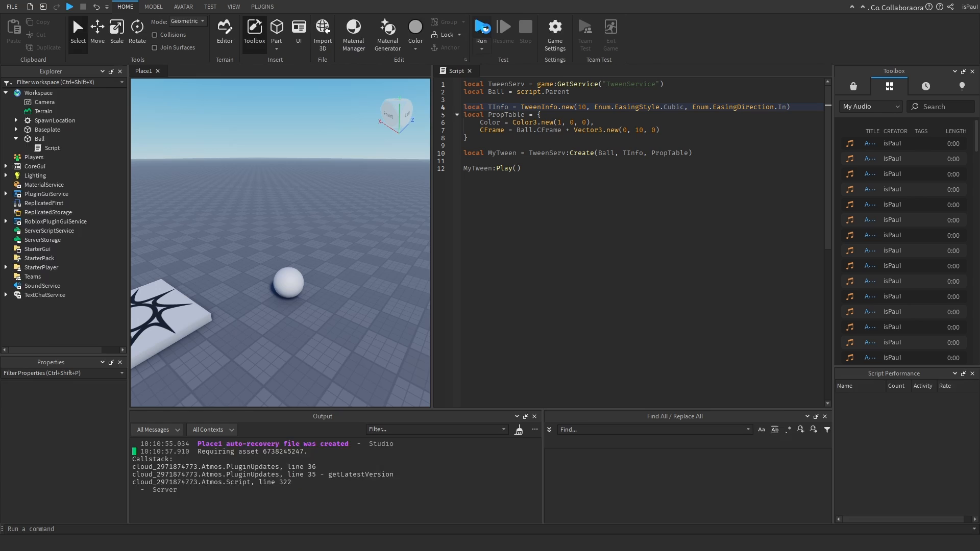
- Playtest the tween, watching the ball turn red, then stop the test
left_click(481, 31)
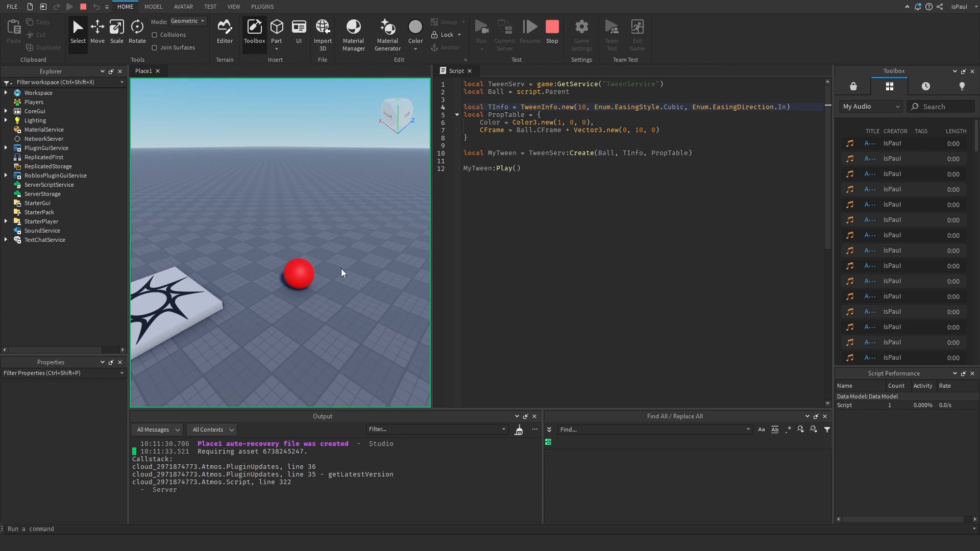
left_click(482, 32)
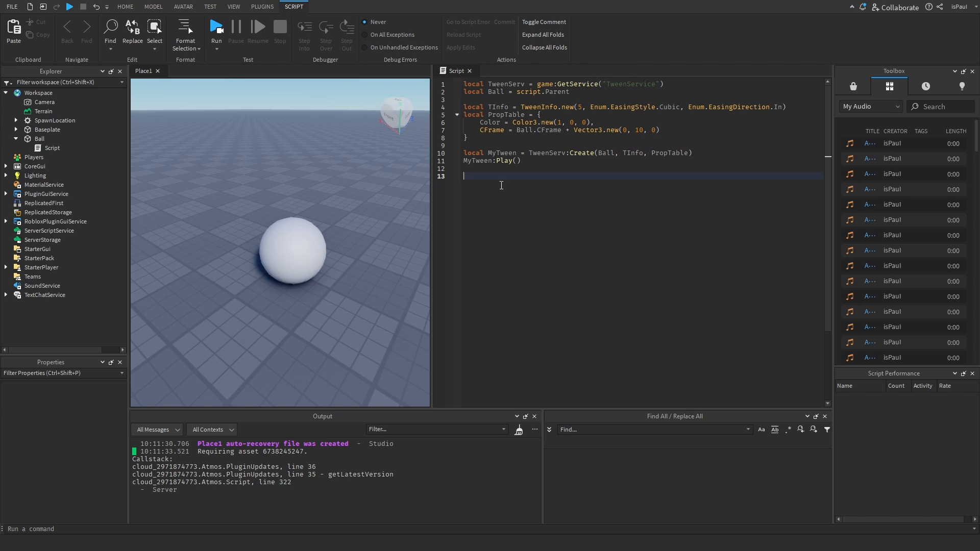
- Add a '-- wait for finish' comment and a MyTween.Completed:Connect handler printing "Finished"
type("-- wait for finish")
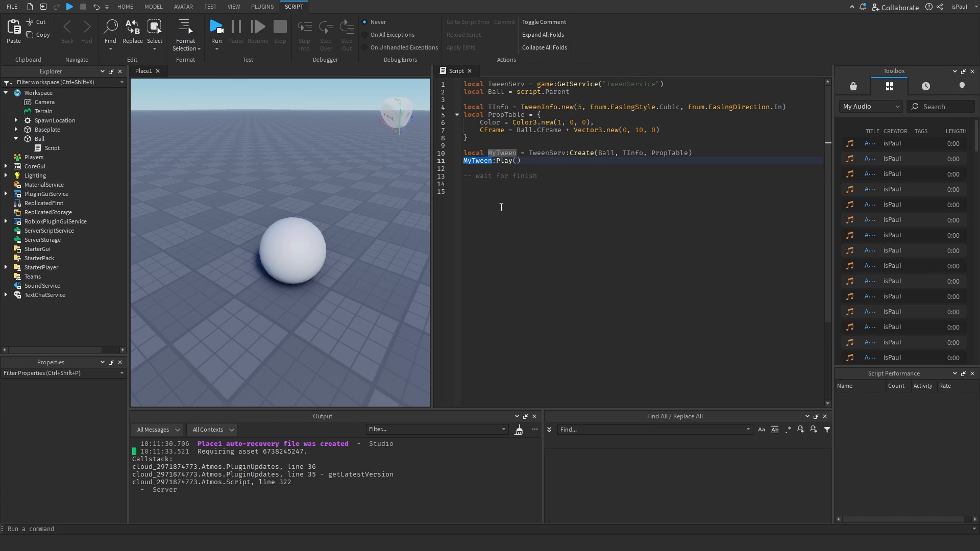
type("MyTween.")
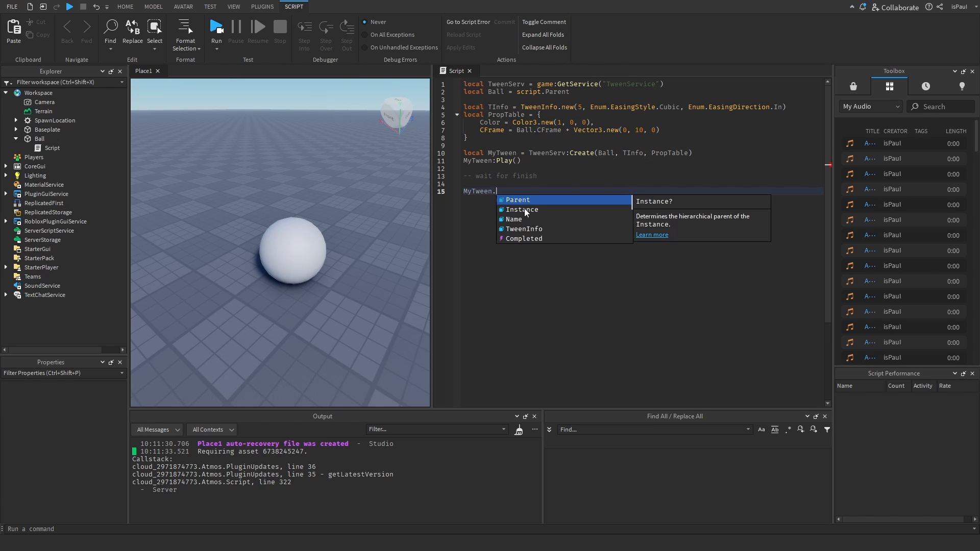
type("comp")
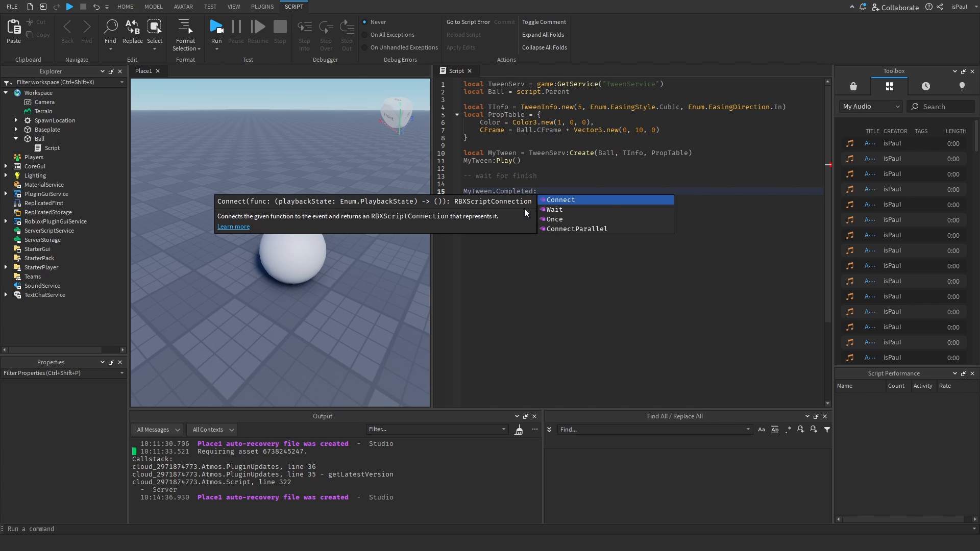
left_click(560, 200)
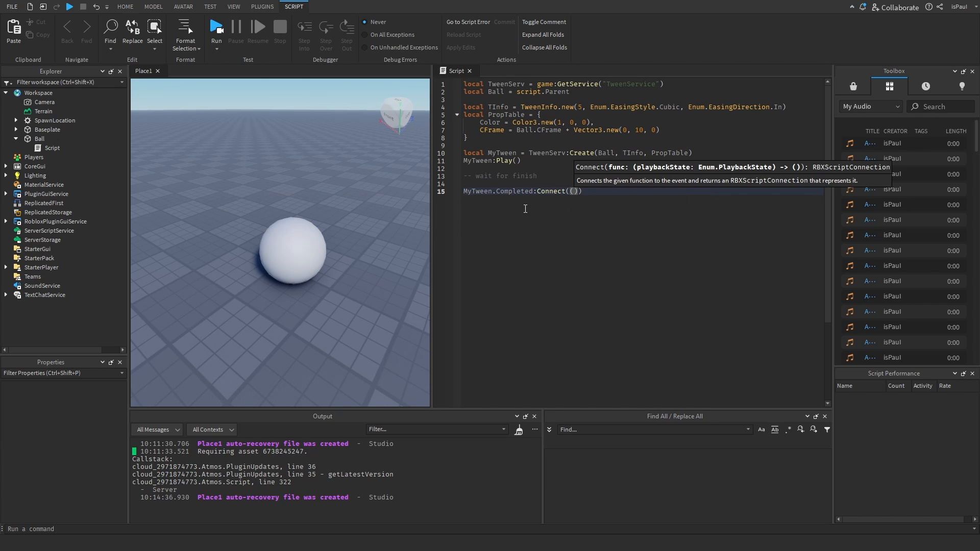
type("function()")
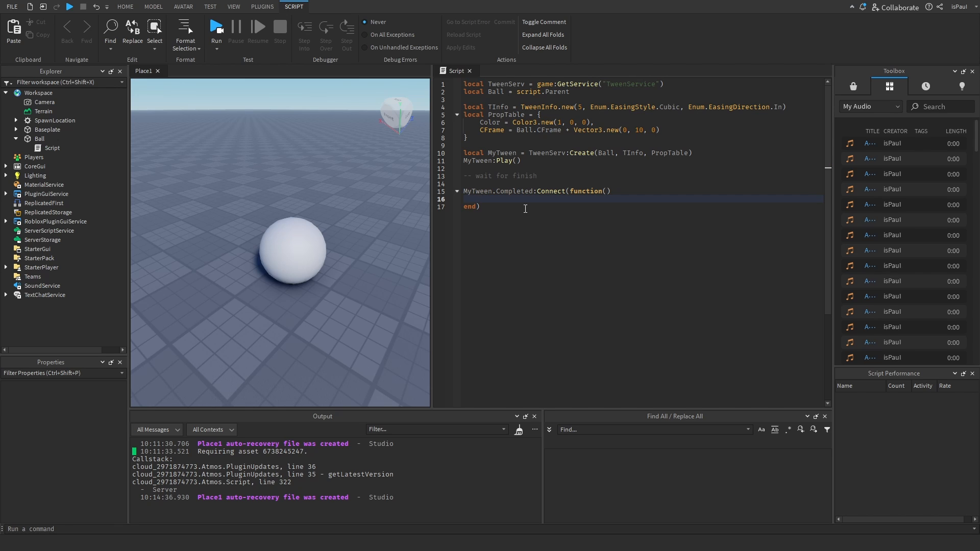
type("print(\"Finished\")")
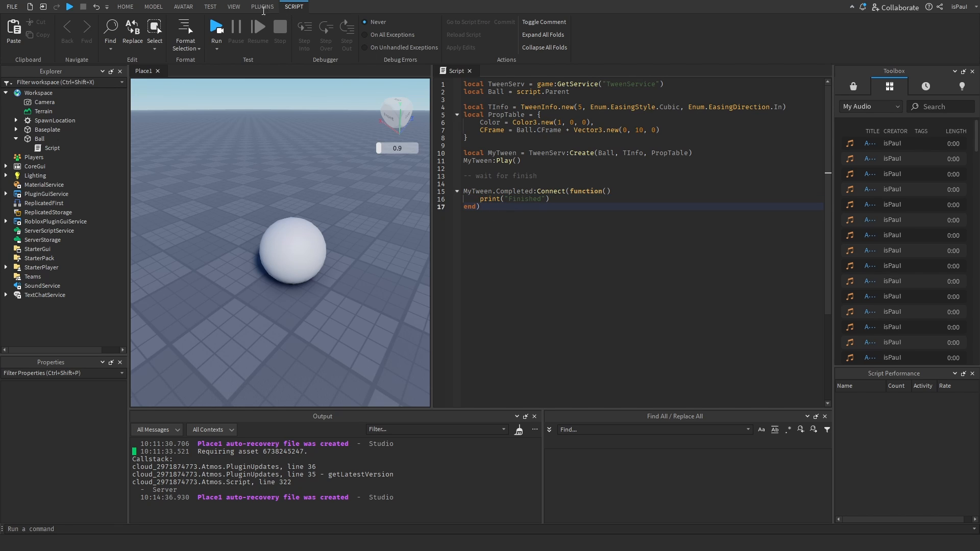
- Playtest, then switch to MyTween.Completed:Wait() and playtest again
left_click(216, 30)
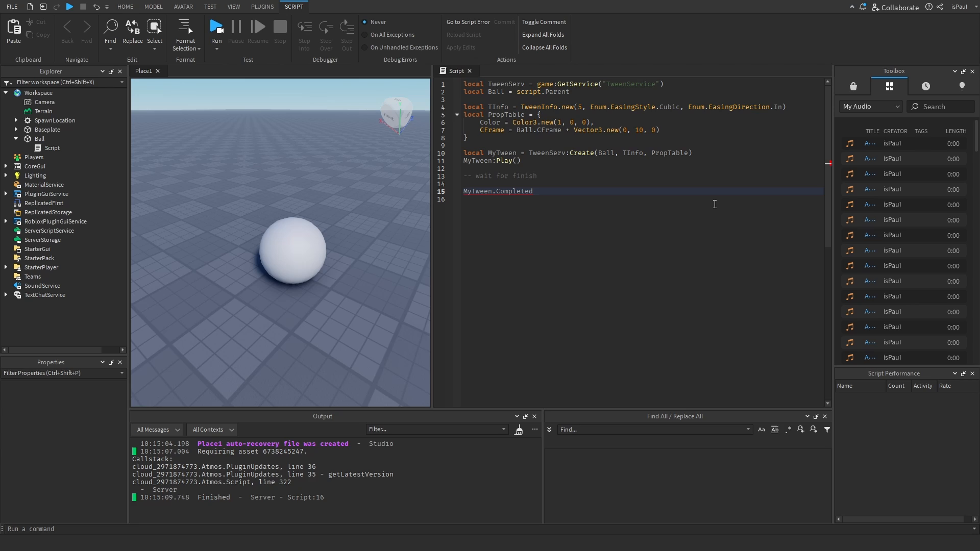
type(":w")
type("-- some code here")
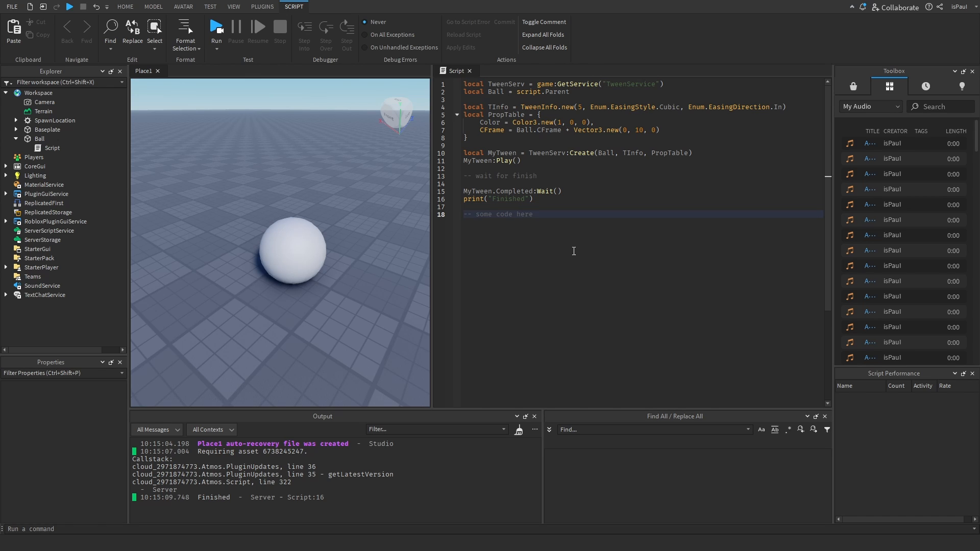
left_click(215, 26)
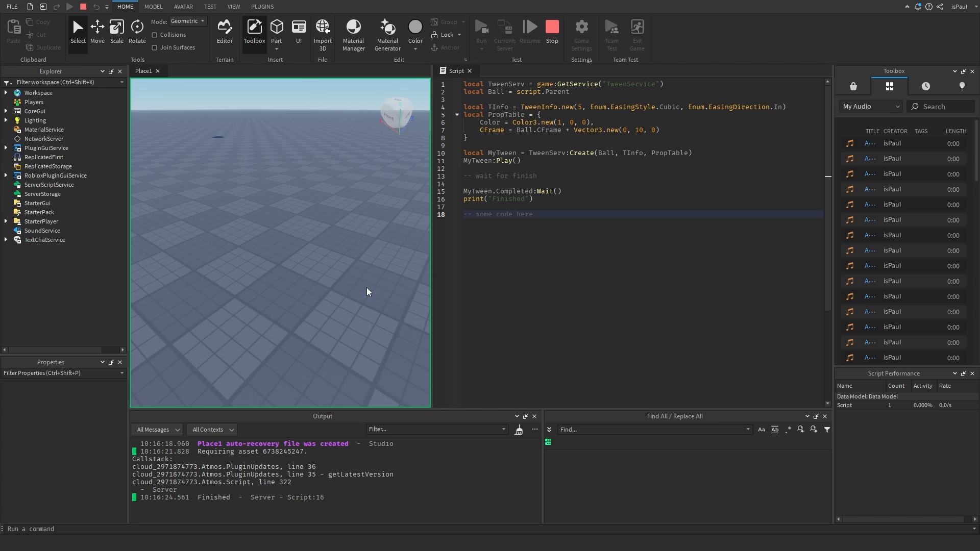
mouse_move(214, 497)
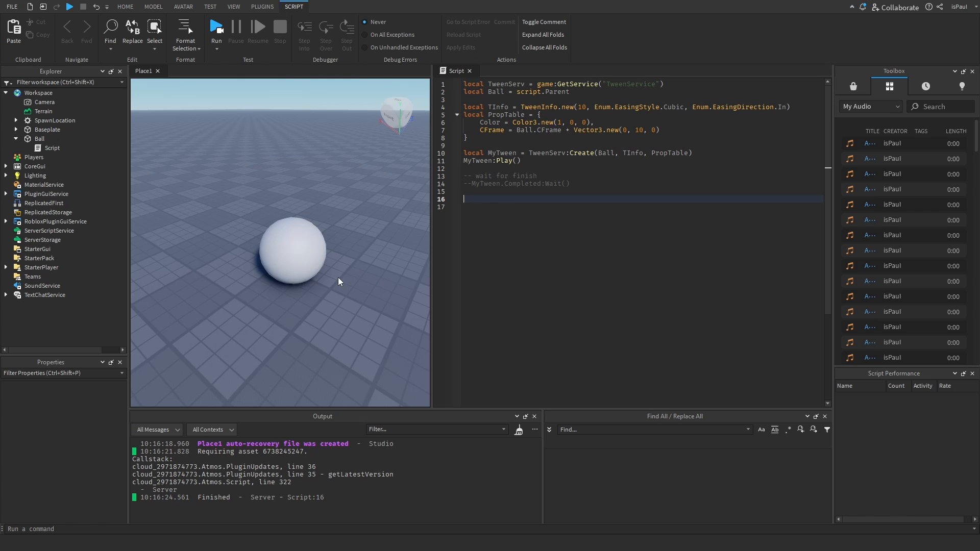
- Insert task.wait(3) and MyTween:Pause() after Play, then stop the test run
type("task.wait(3)")
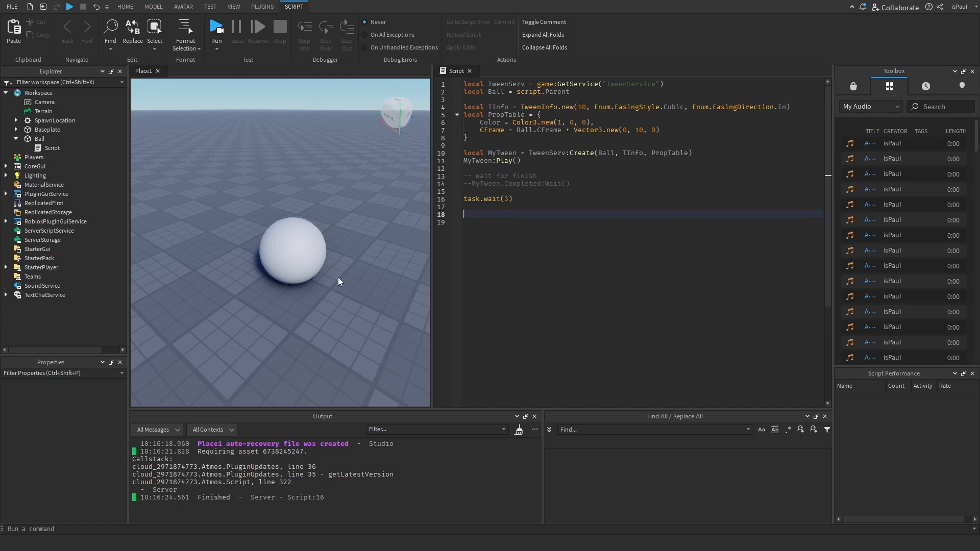
type("MyTween:Pause()")
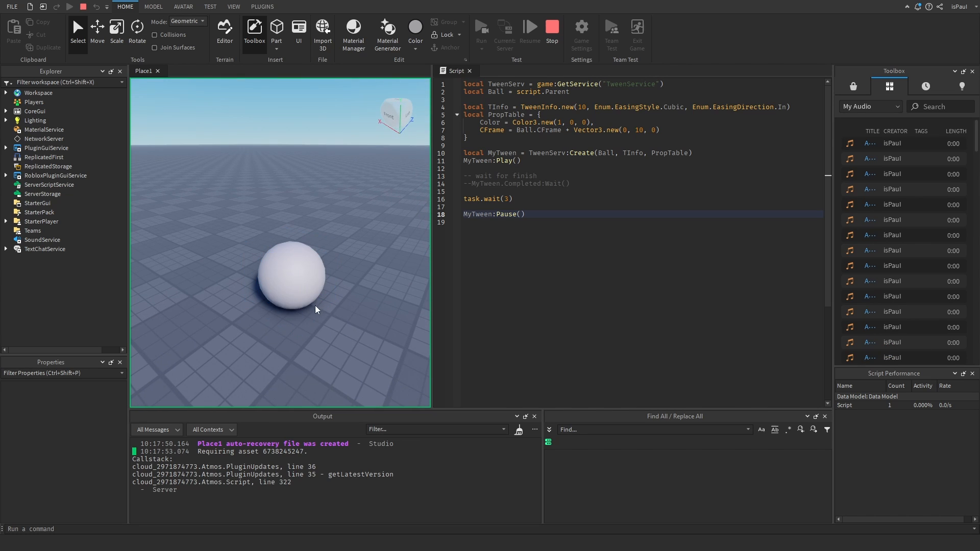
left_click(290, 281)
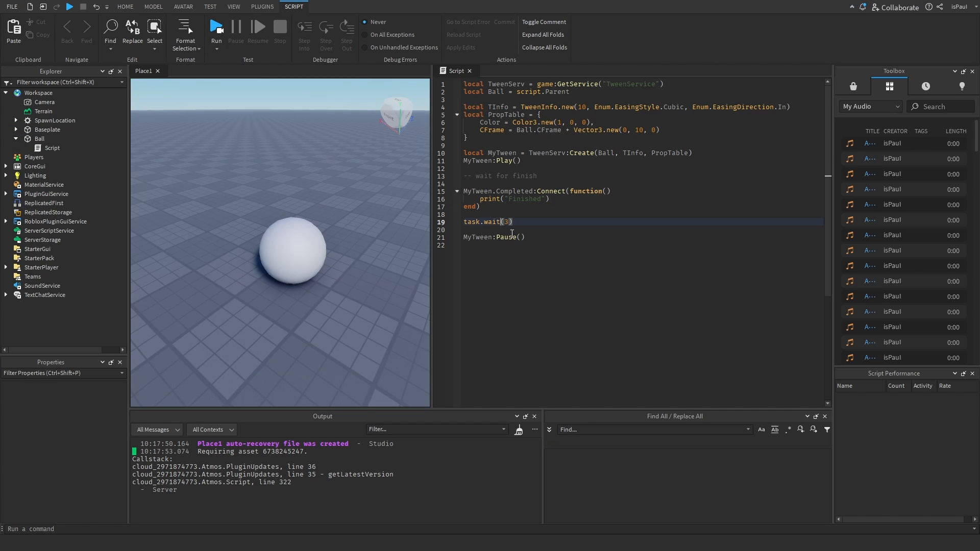
- Rerun, stop and playtest again to check the tween resumes after 2 seconds
left_click(216, 28)
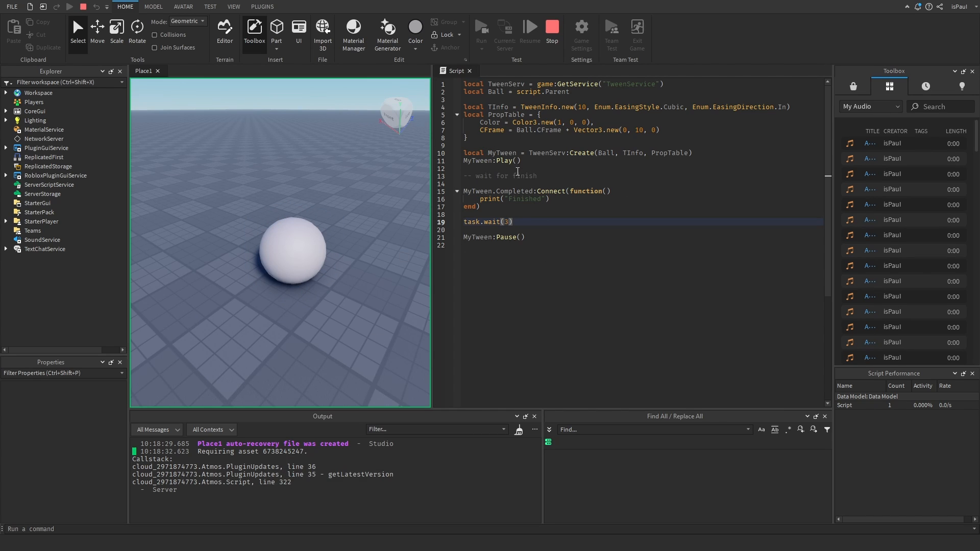
left_click(293, 6)
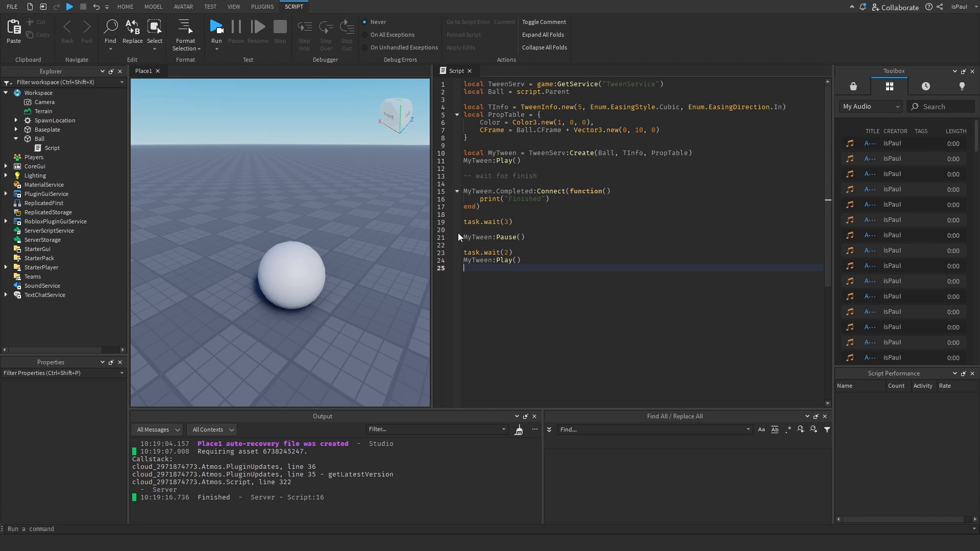
left_click(215, 26)
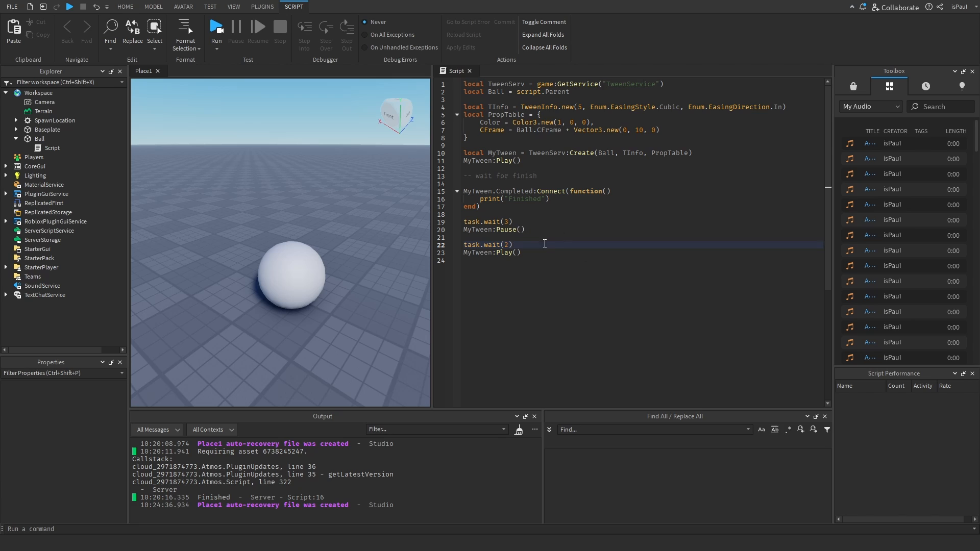
- Replace the script's final MyTween:Play() call with MyTween:Cancel()
double_click(501, 253)
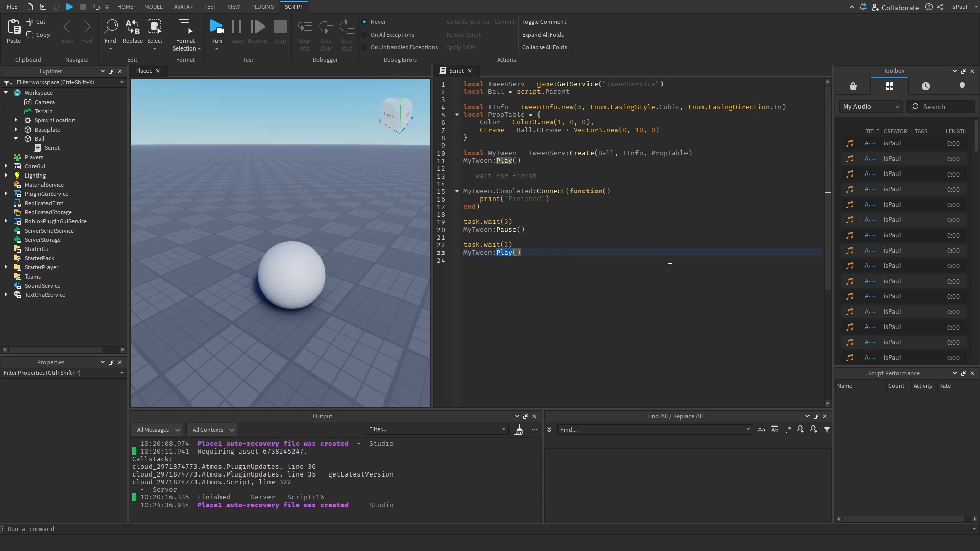
type("Can")
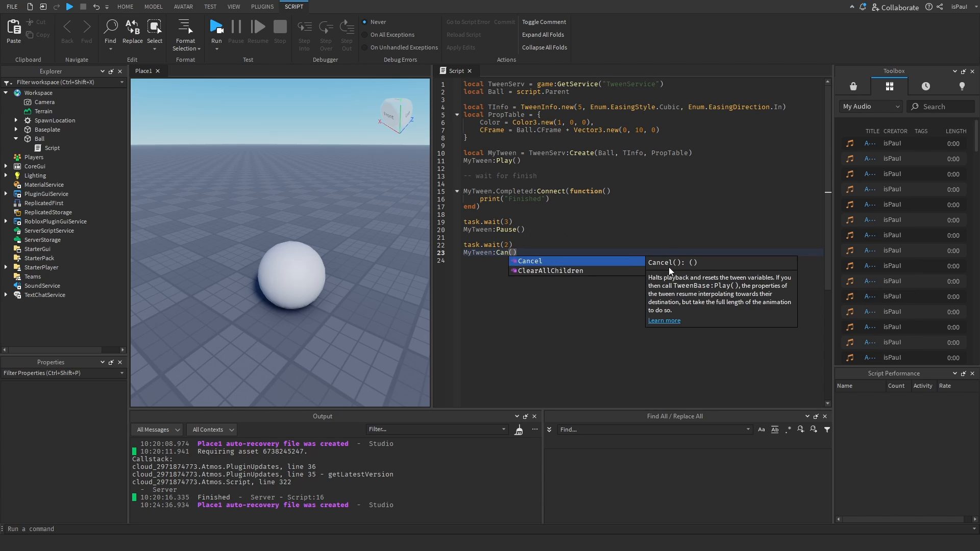
left_click(529, 261)
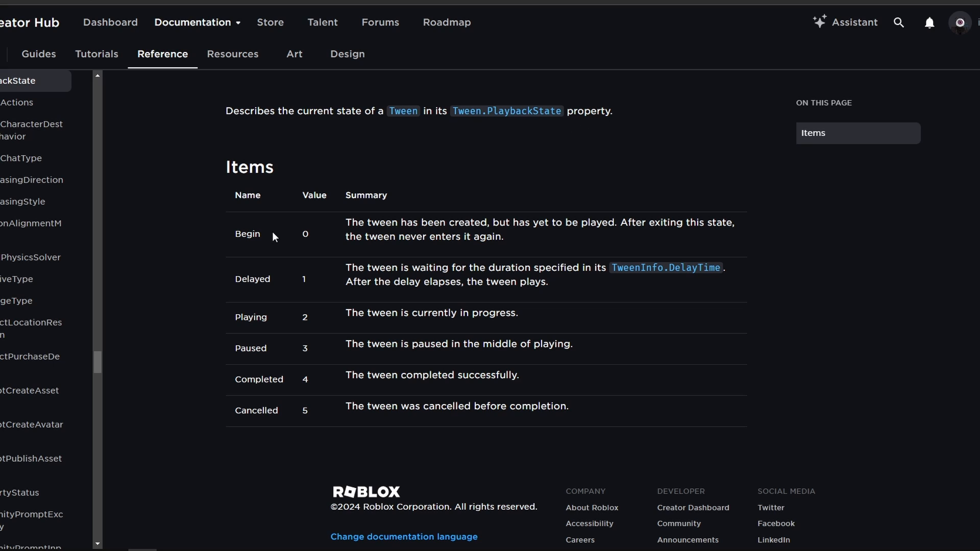
- View the PlaybackState enum page listing tween states with values 0 to 5
double_click(249, 349)
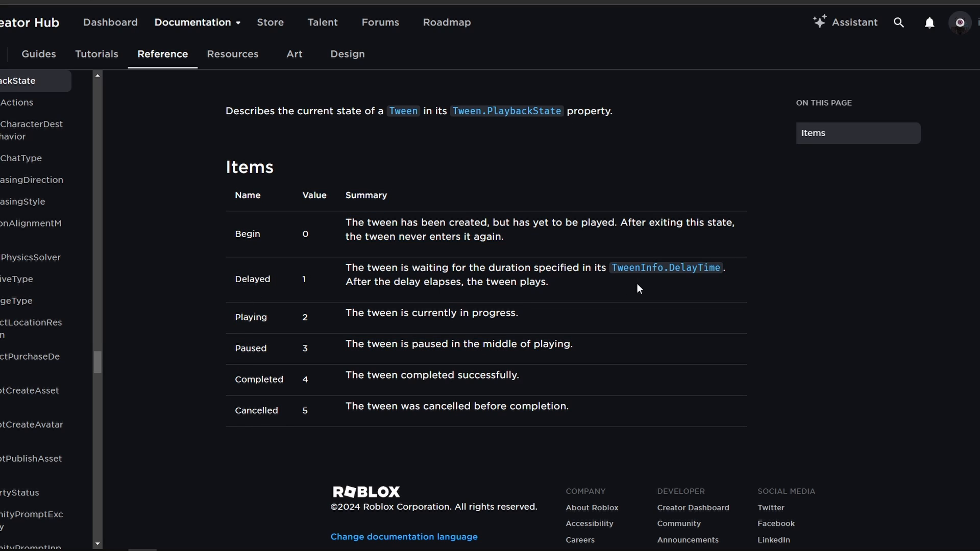
mouse_move(714, 289)
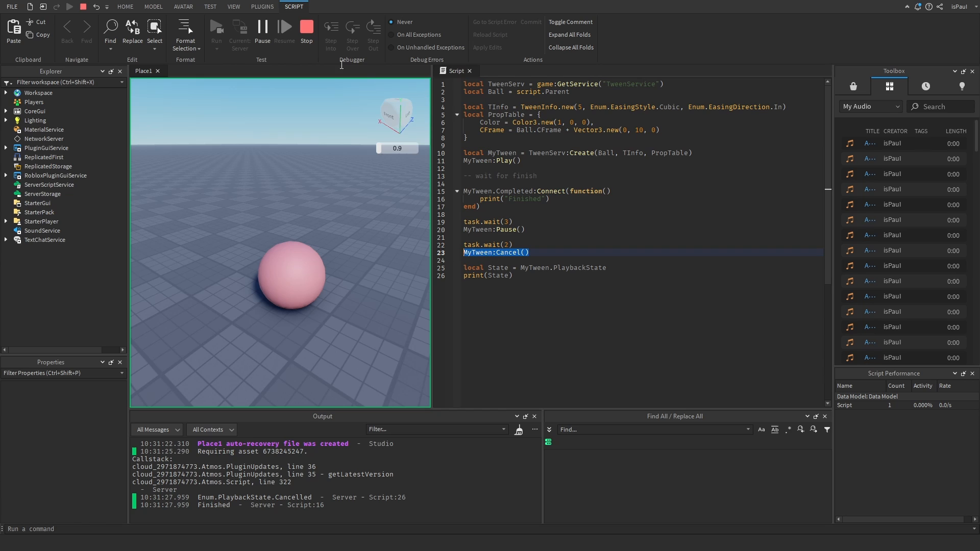
- Stop the running playtest after it logs Enum.PlaybackState.Cancelled
left_click(306, 31)
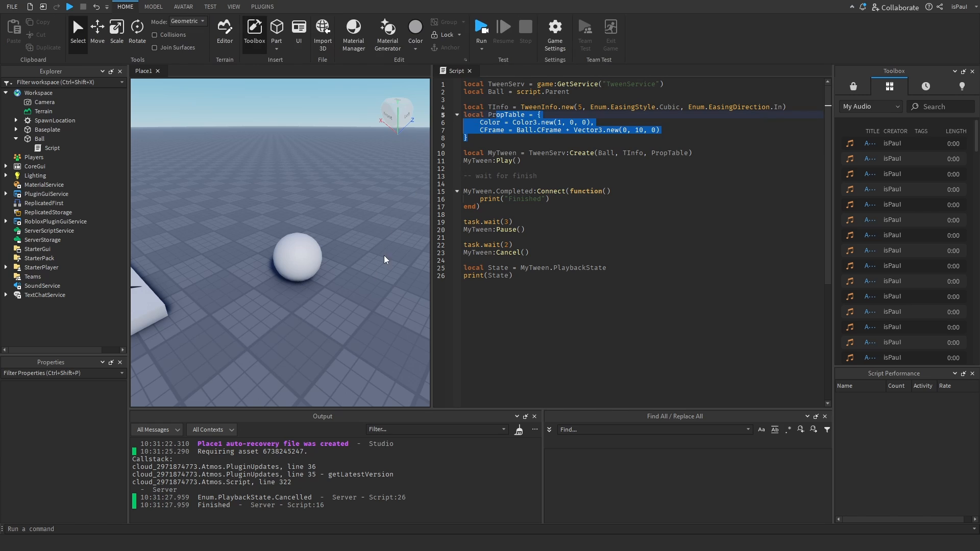
mouse_move(372, 315)
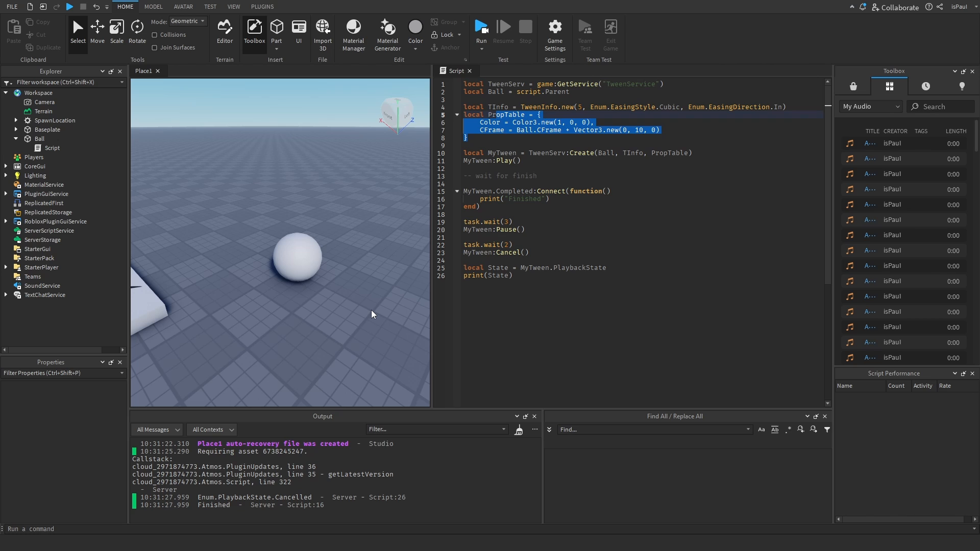
- Move the script out of the ball and start a TweenTable containing TweenServ:Create(Ball, TInfo, PropTable)
left_click(52, 147)
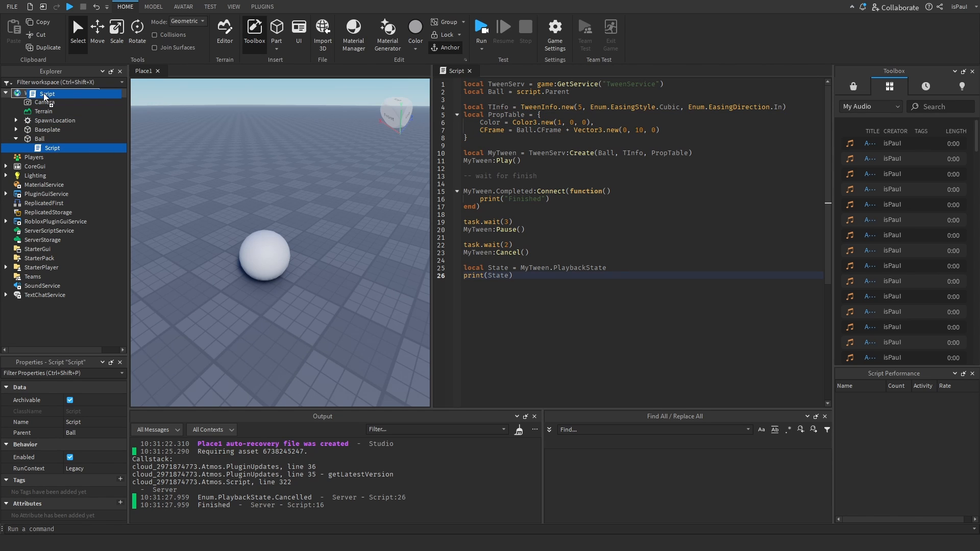
left_click(15, 139)
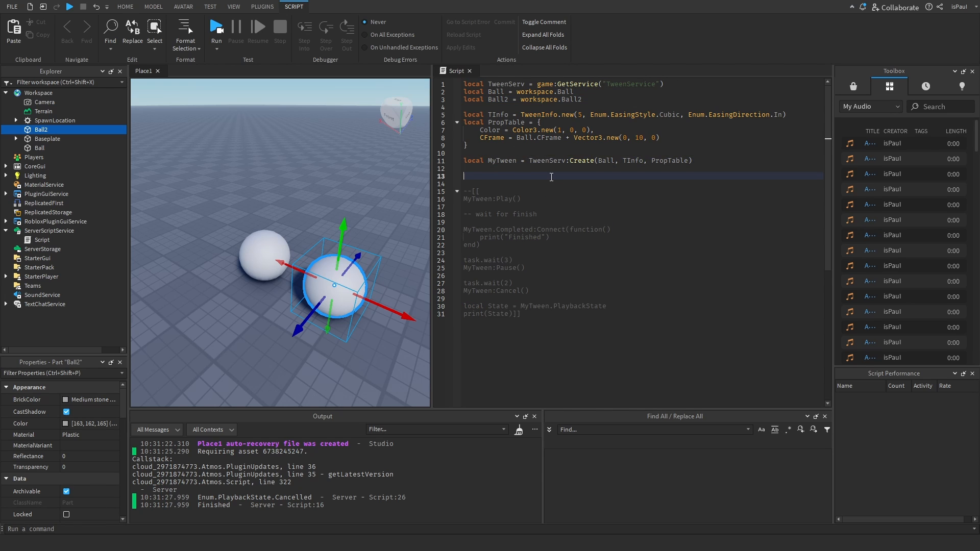
type("local")
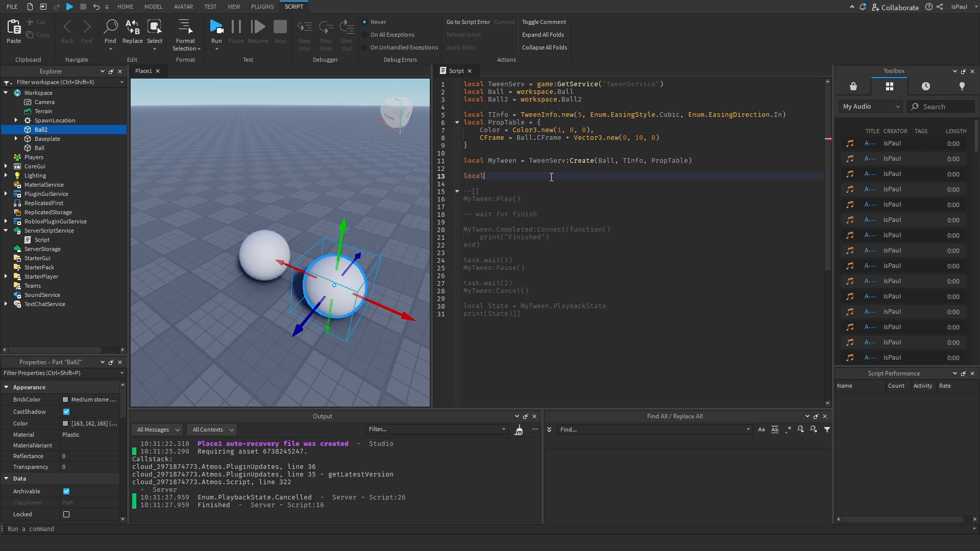
type("TweenTable = {")
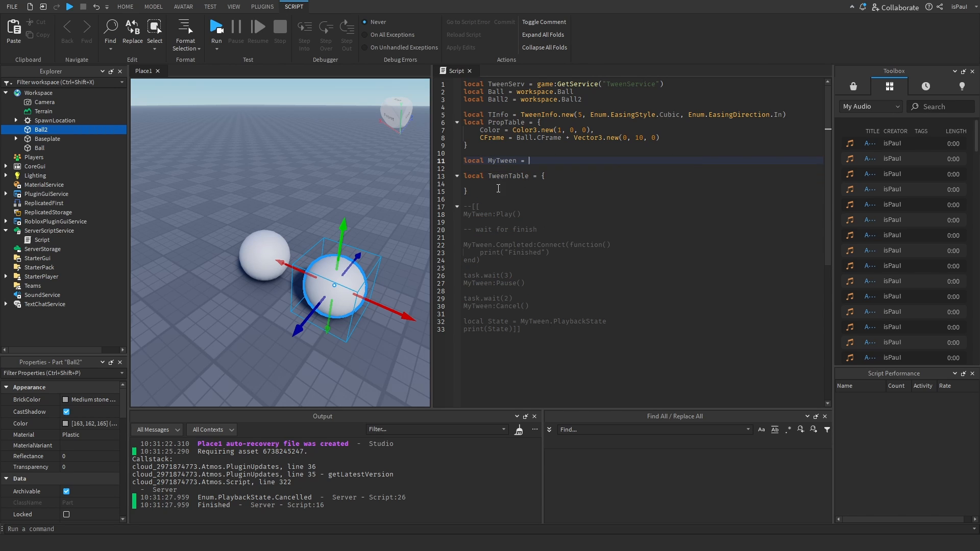
type("TweenServ:Create(Ball, TInfo, PropTable),")
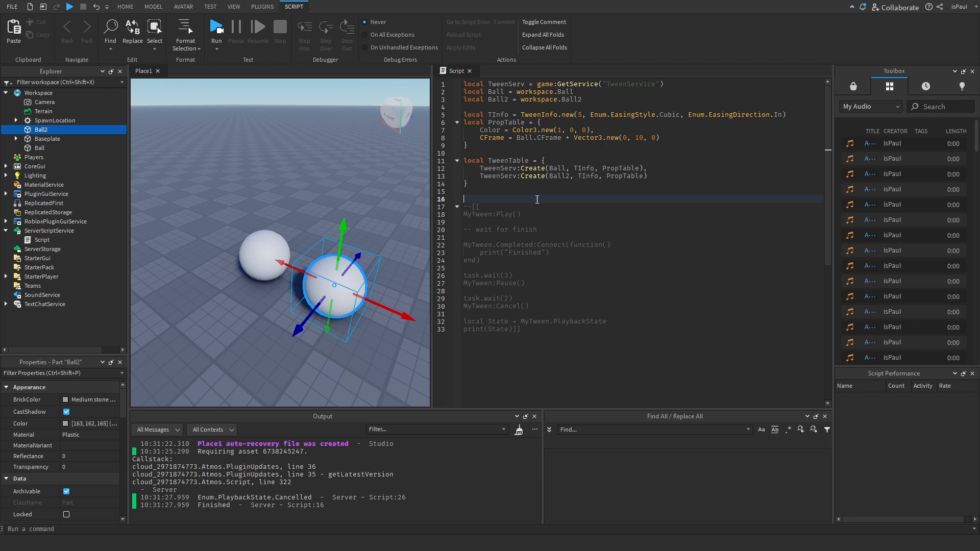
- Add a for ind, Tween in pairs loop calling Tween:Play() on each tween
type("for")
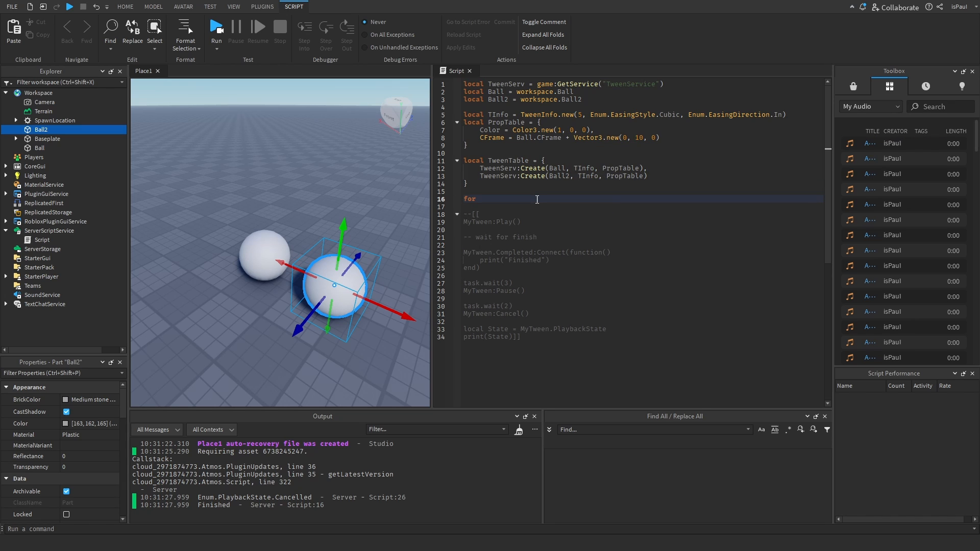
type("ind, Tween in pairs(TweenTable) do")
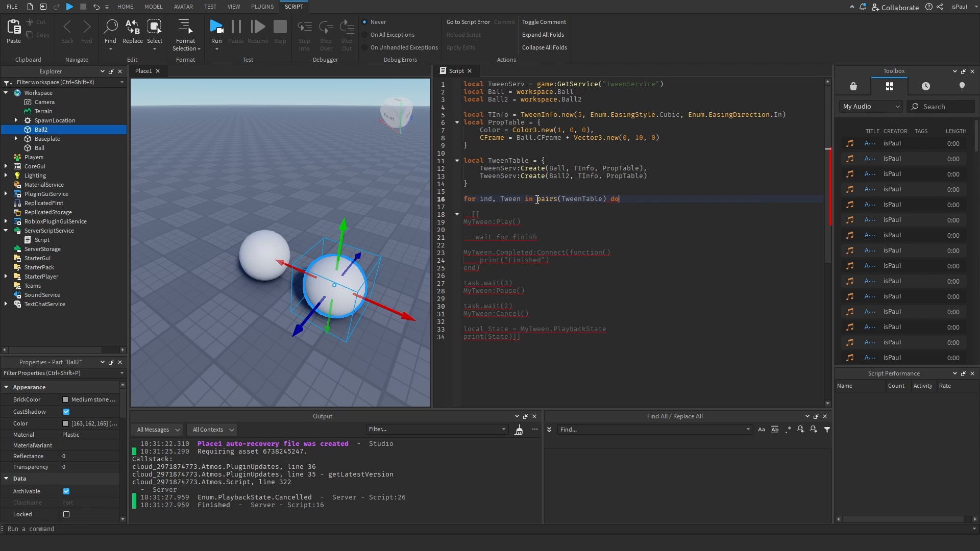
type("Tween:Play()")
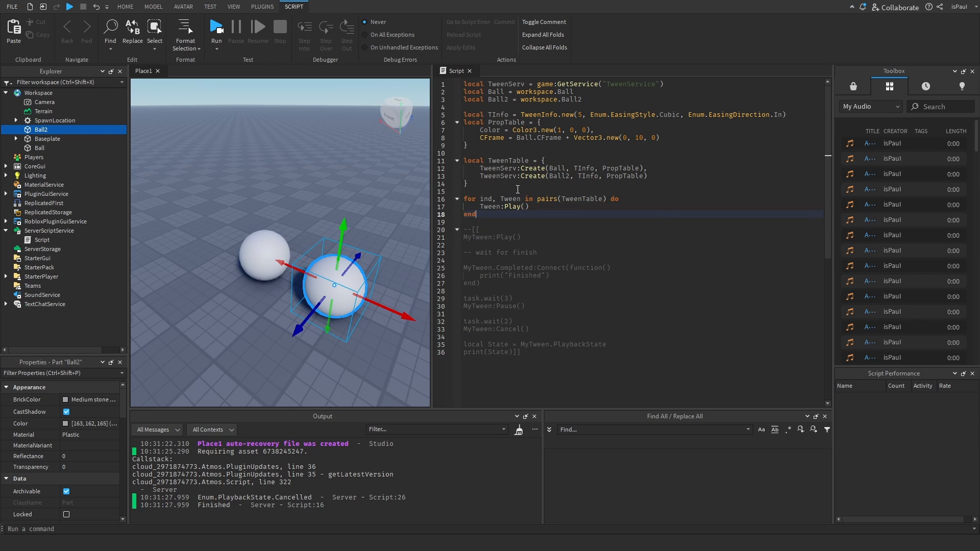
left_click(125, 7)
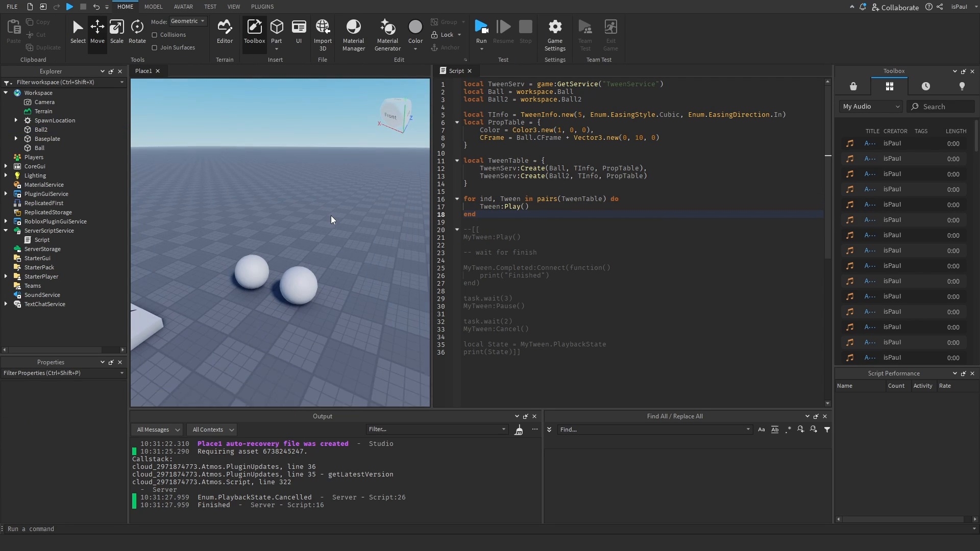
left_click(481, 31)
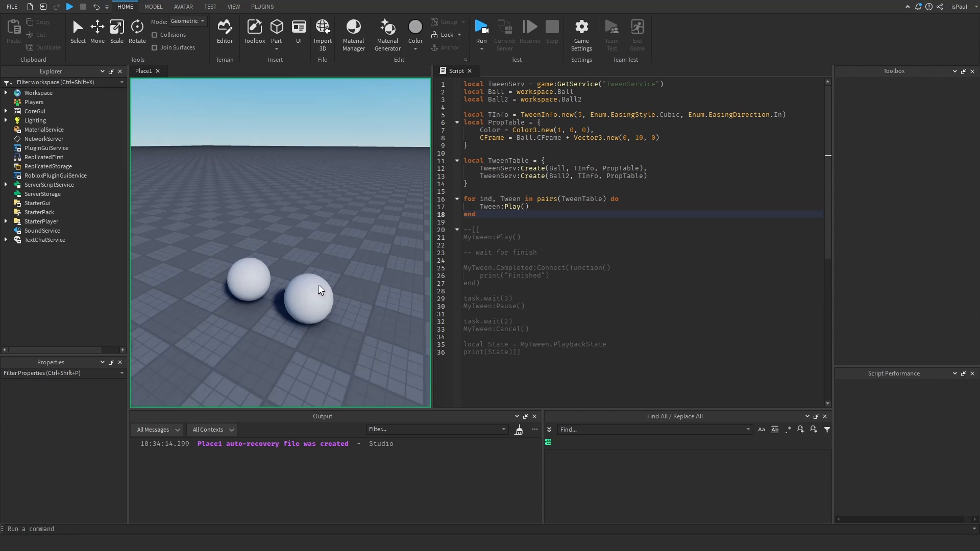
left_click(481, 30)
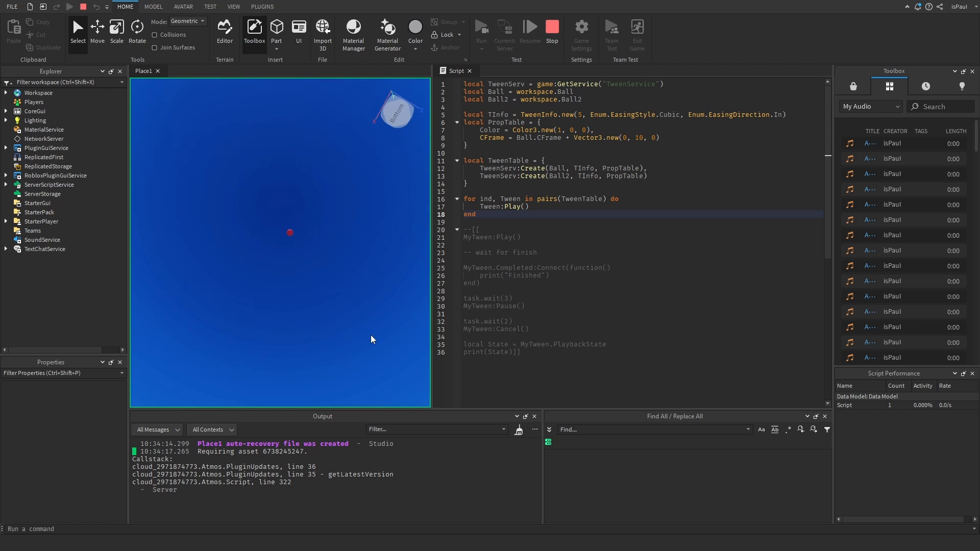
left_click(524, 30)
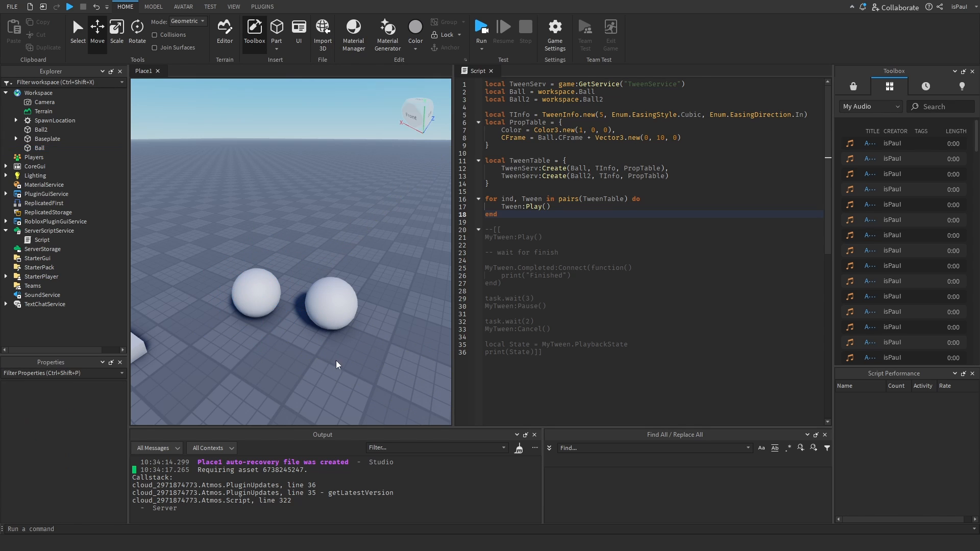
mouse_move(347, 387)
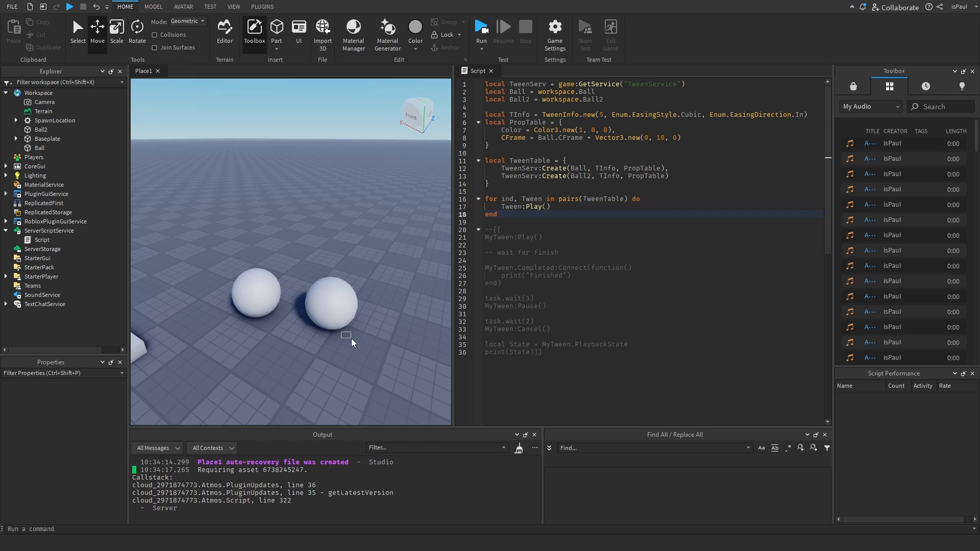
- Set the script's RunContext to Client, move it into Workspace, and stop the test run
left_click(42, 239)
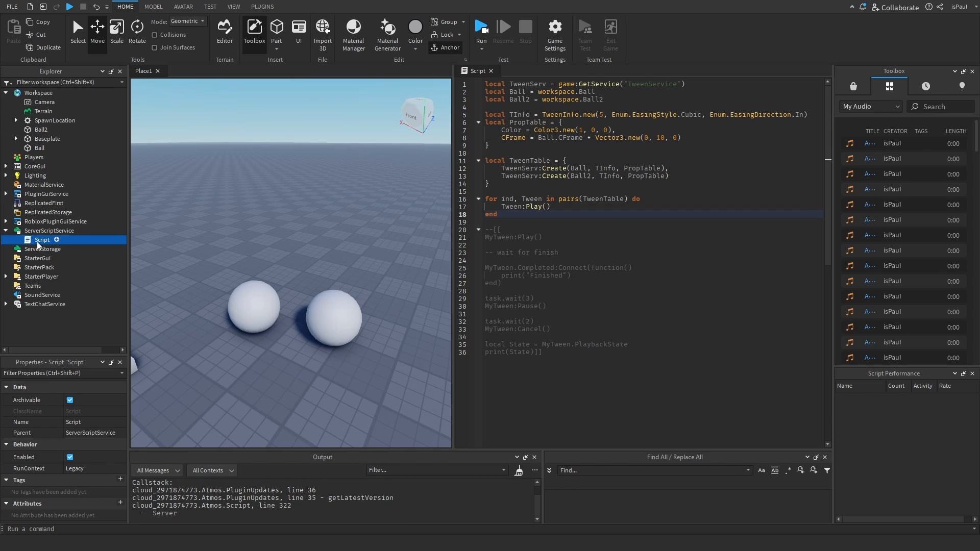
mouse_move(75, 399)
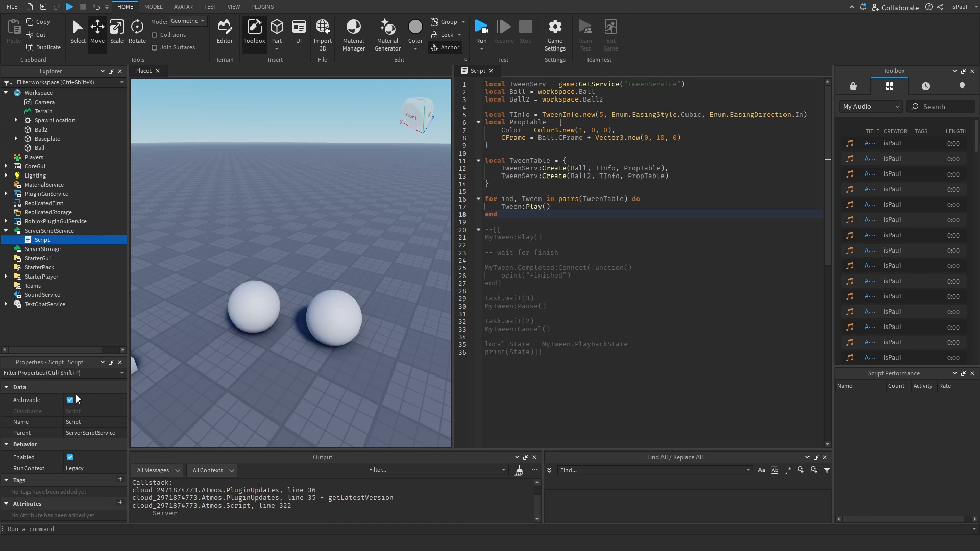
left_click(94, 468)
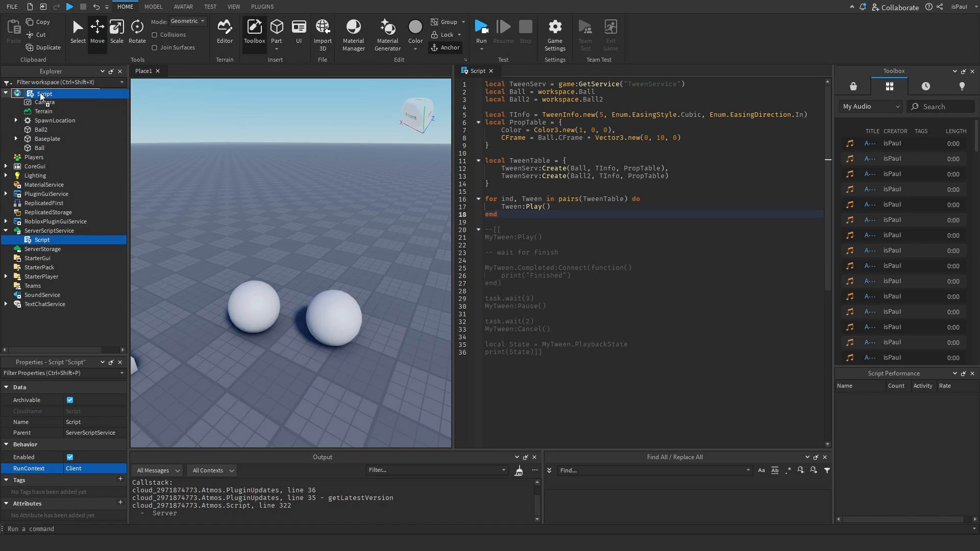
left_click(481, 31)
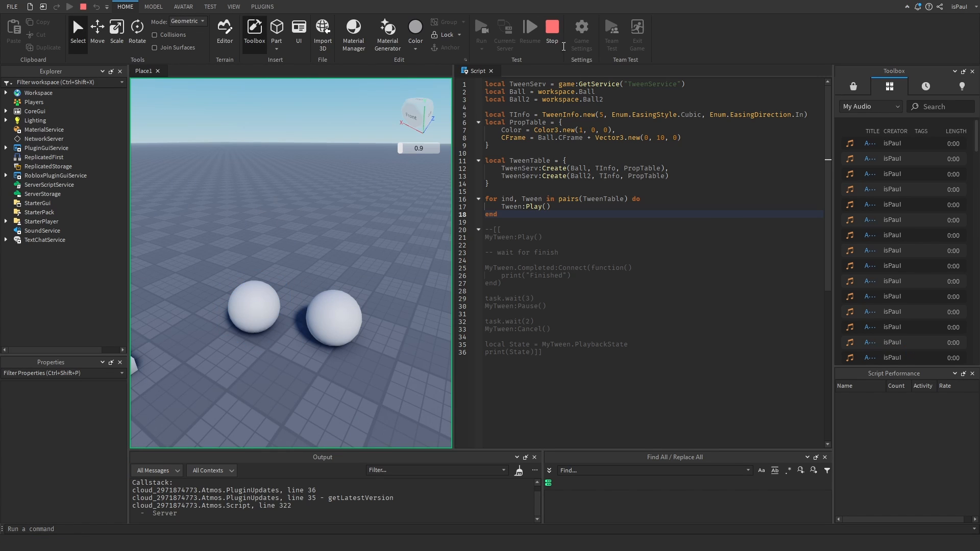
left_click(481, 31)
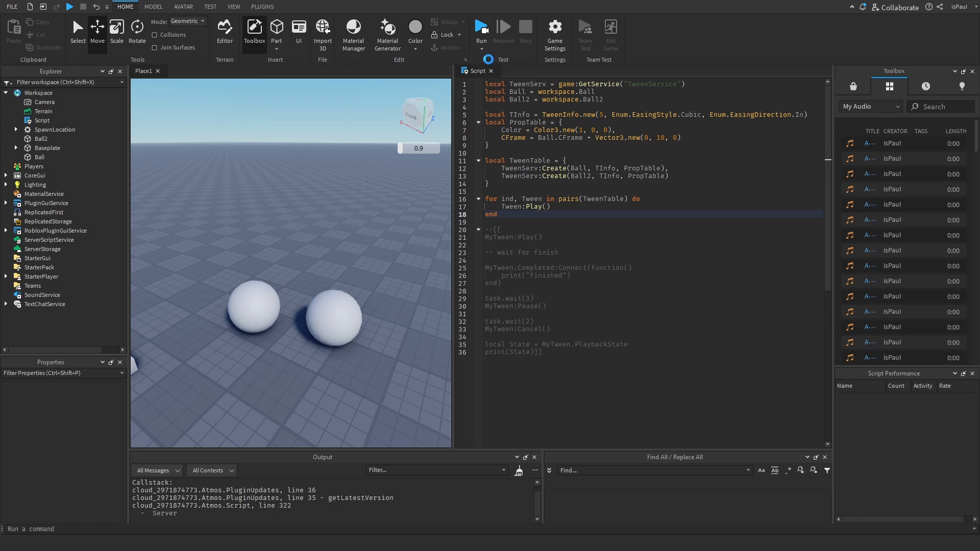
left_click(292, 6)
type("task.wait()")
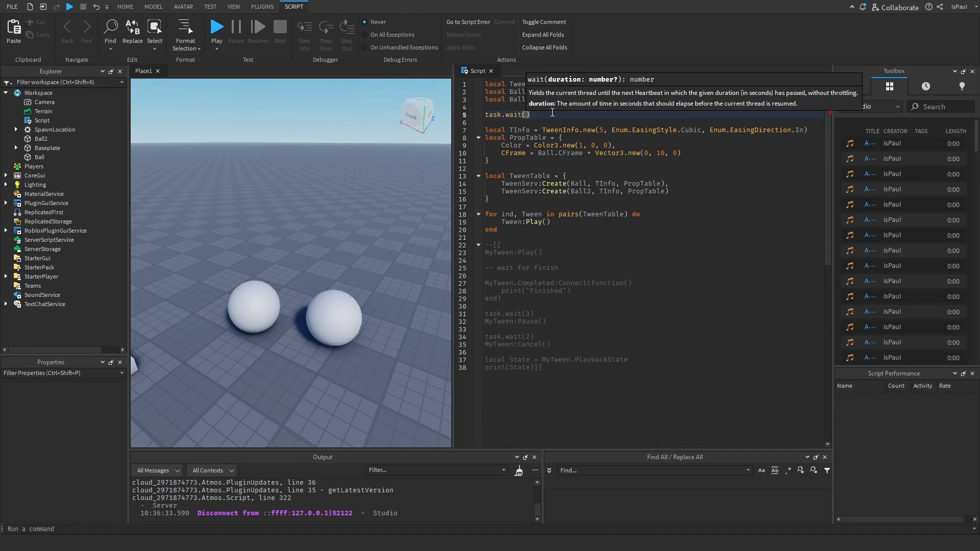
- Run a client playtest where a ball turns red and rises, then stop it
left_click(125, 7)
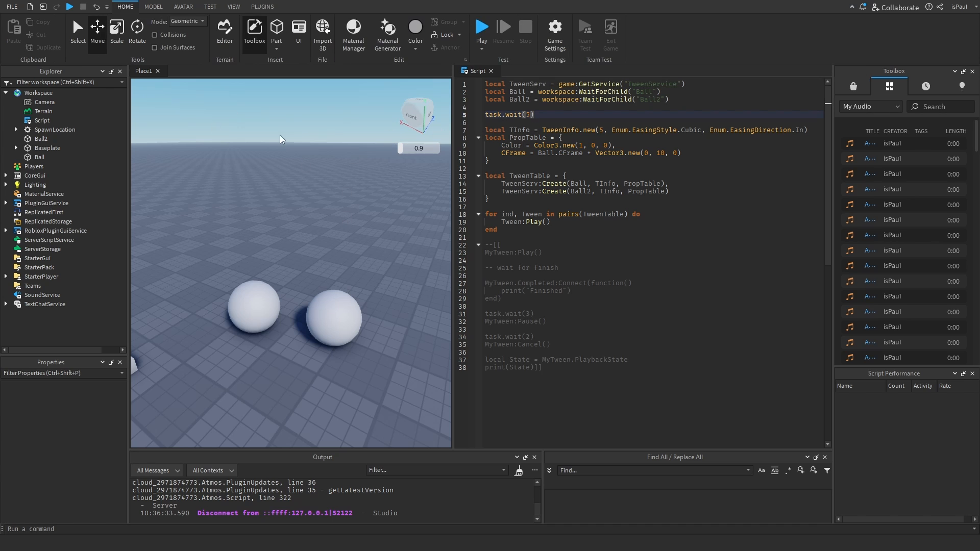
left_click(481, 28)
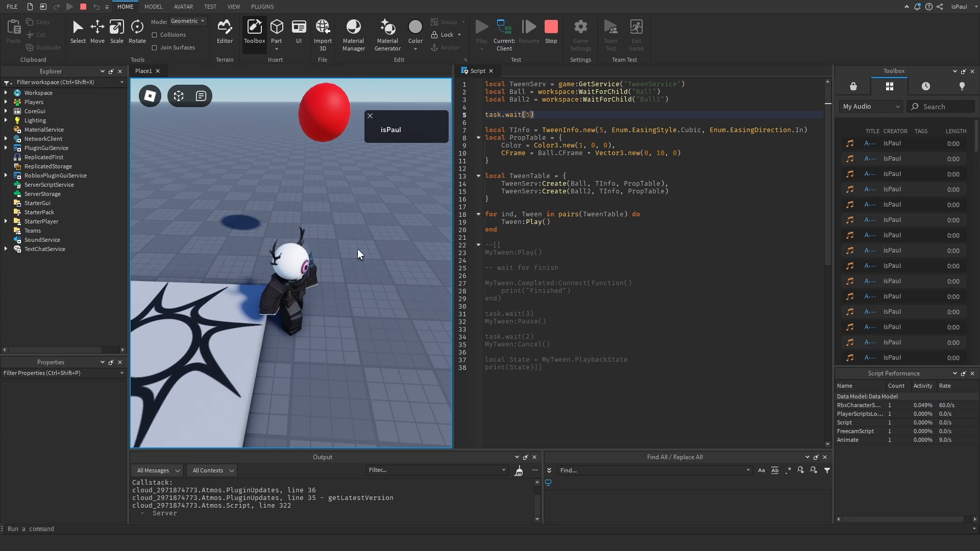
left_click(551, 30)
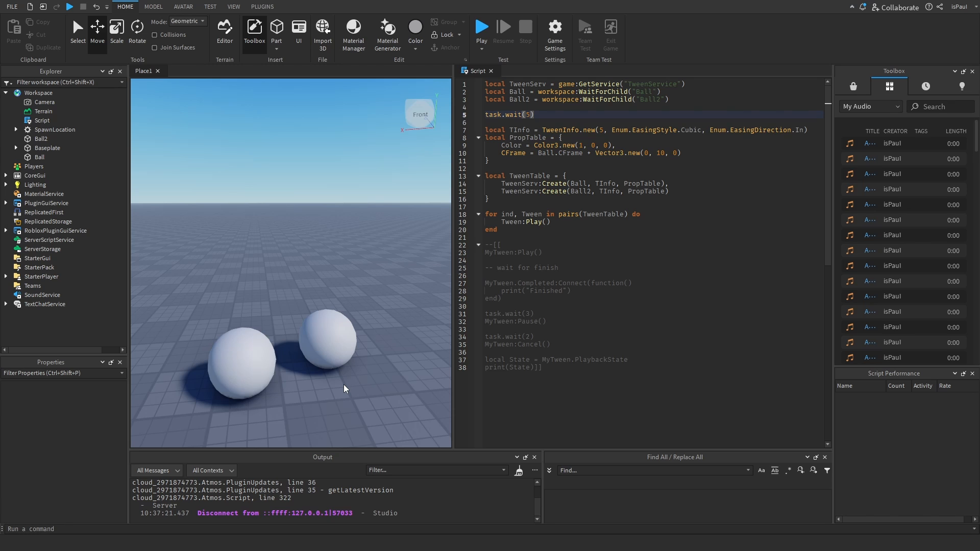
mouse_move(359, 355)
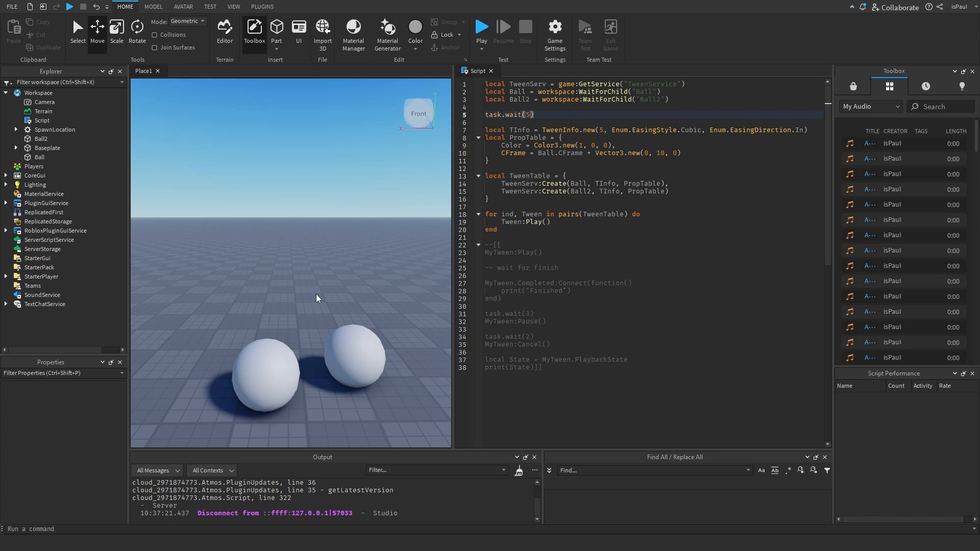
mouse_move(321, 280)
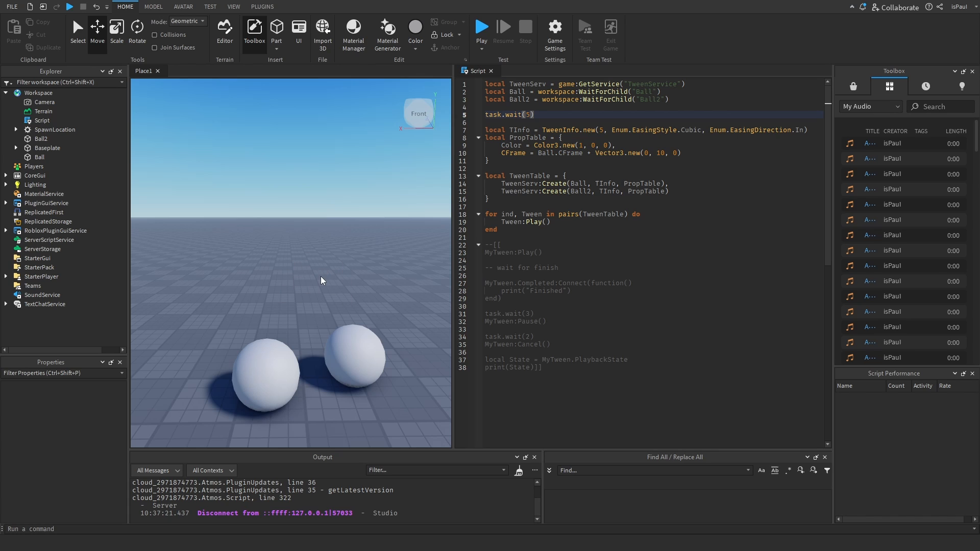
mouse_move(336, 295)
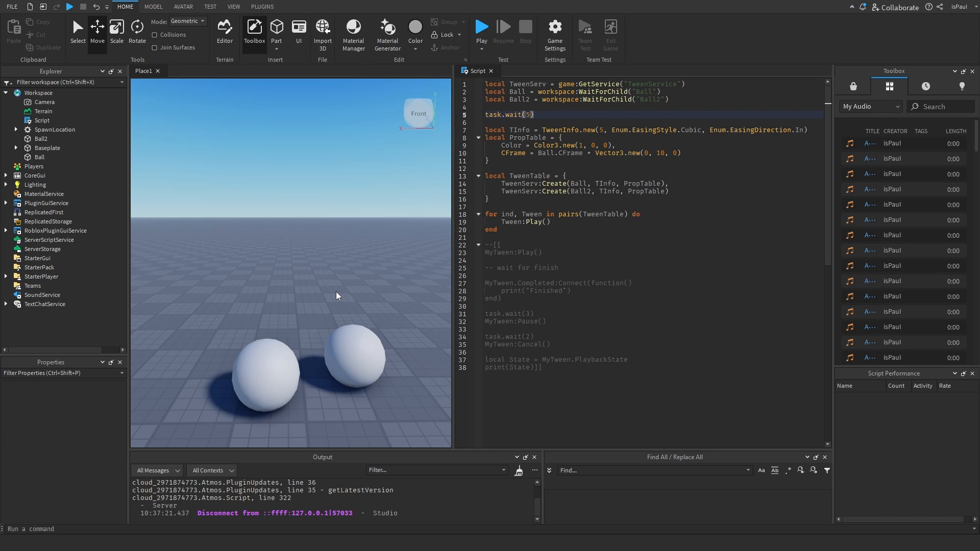